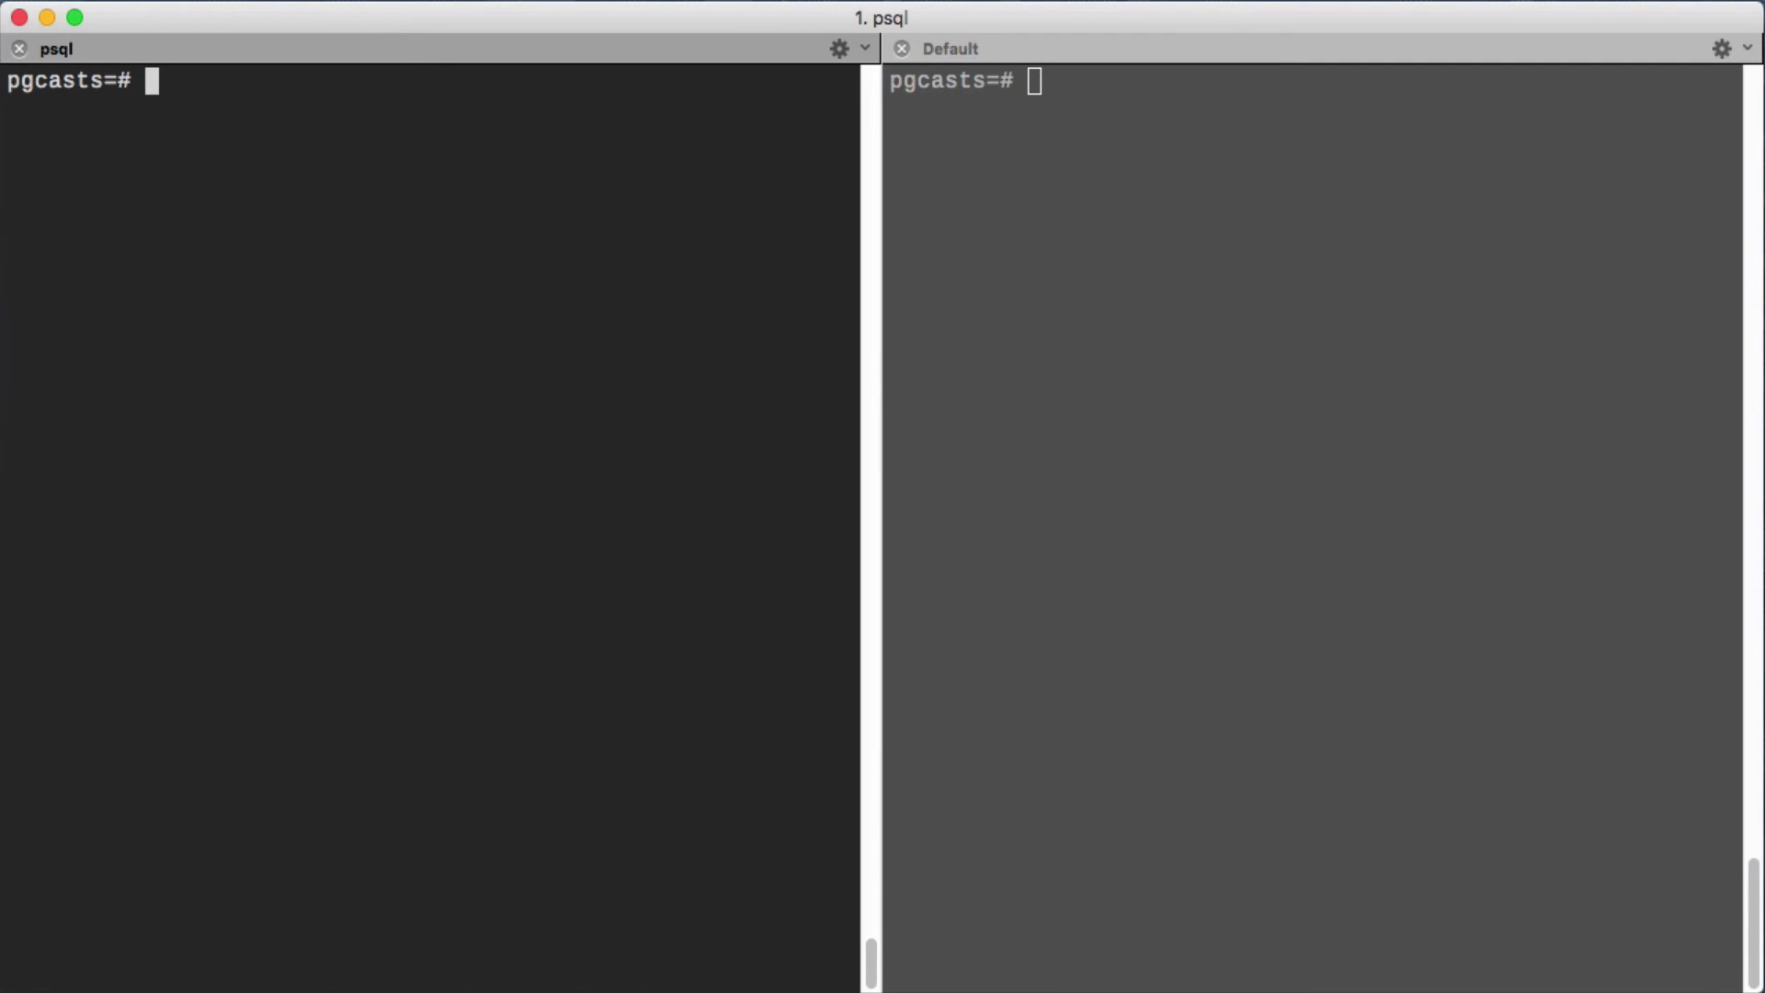
mouse_move(263, 24)
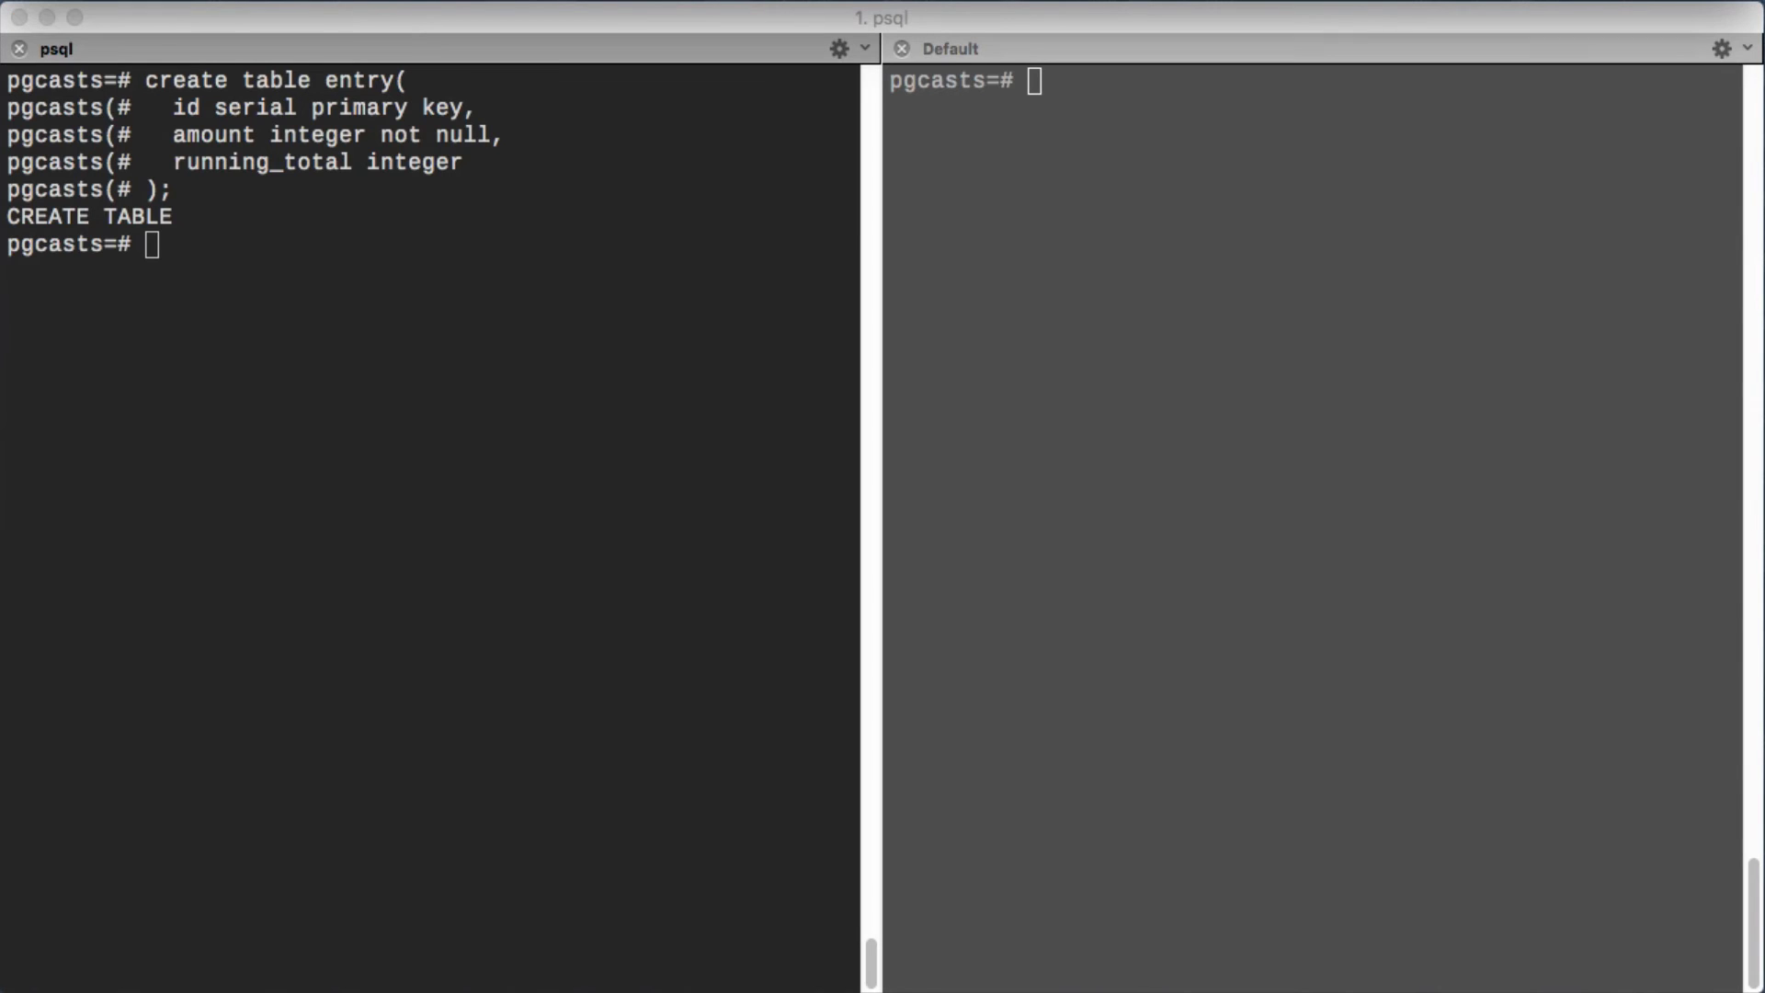
mouse_move(465, 162)
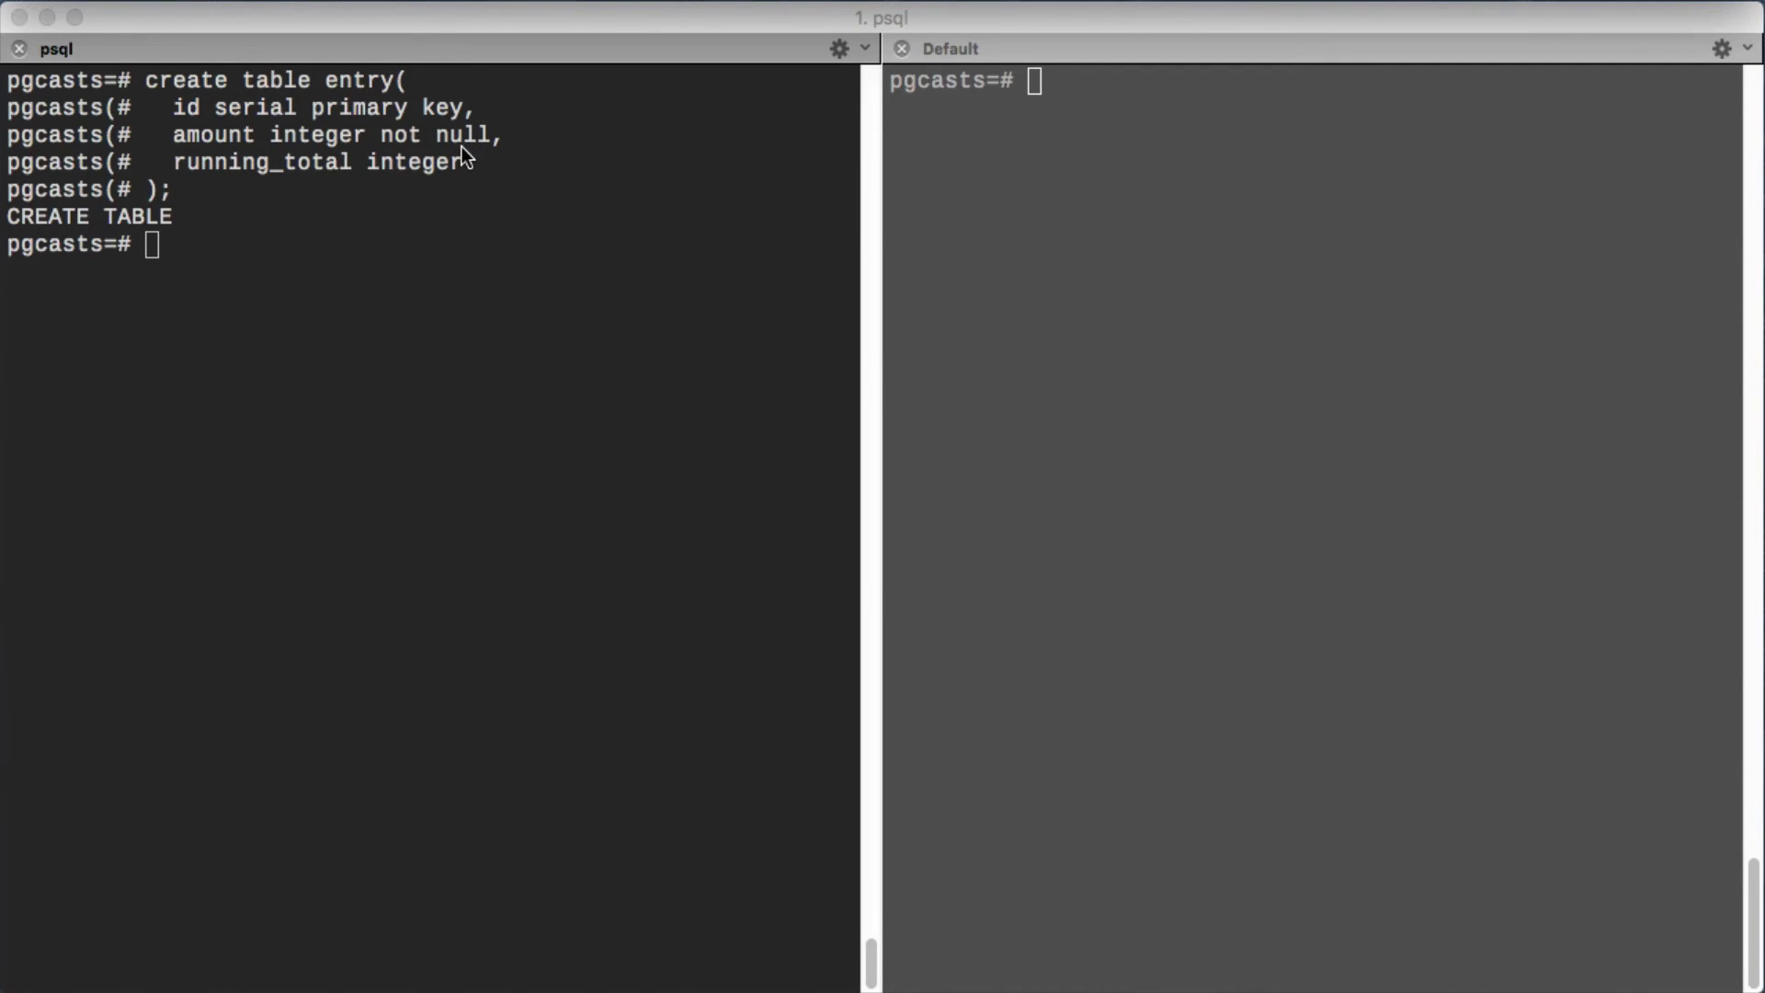
Begin a transaction in the first session after creating the entry table.
type("begin;")
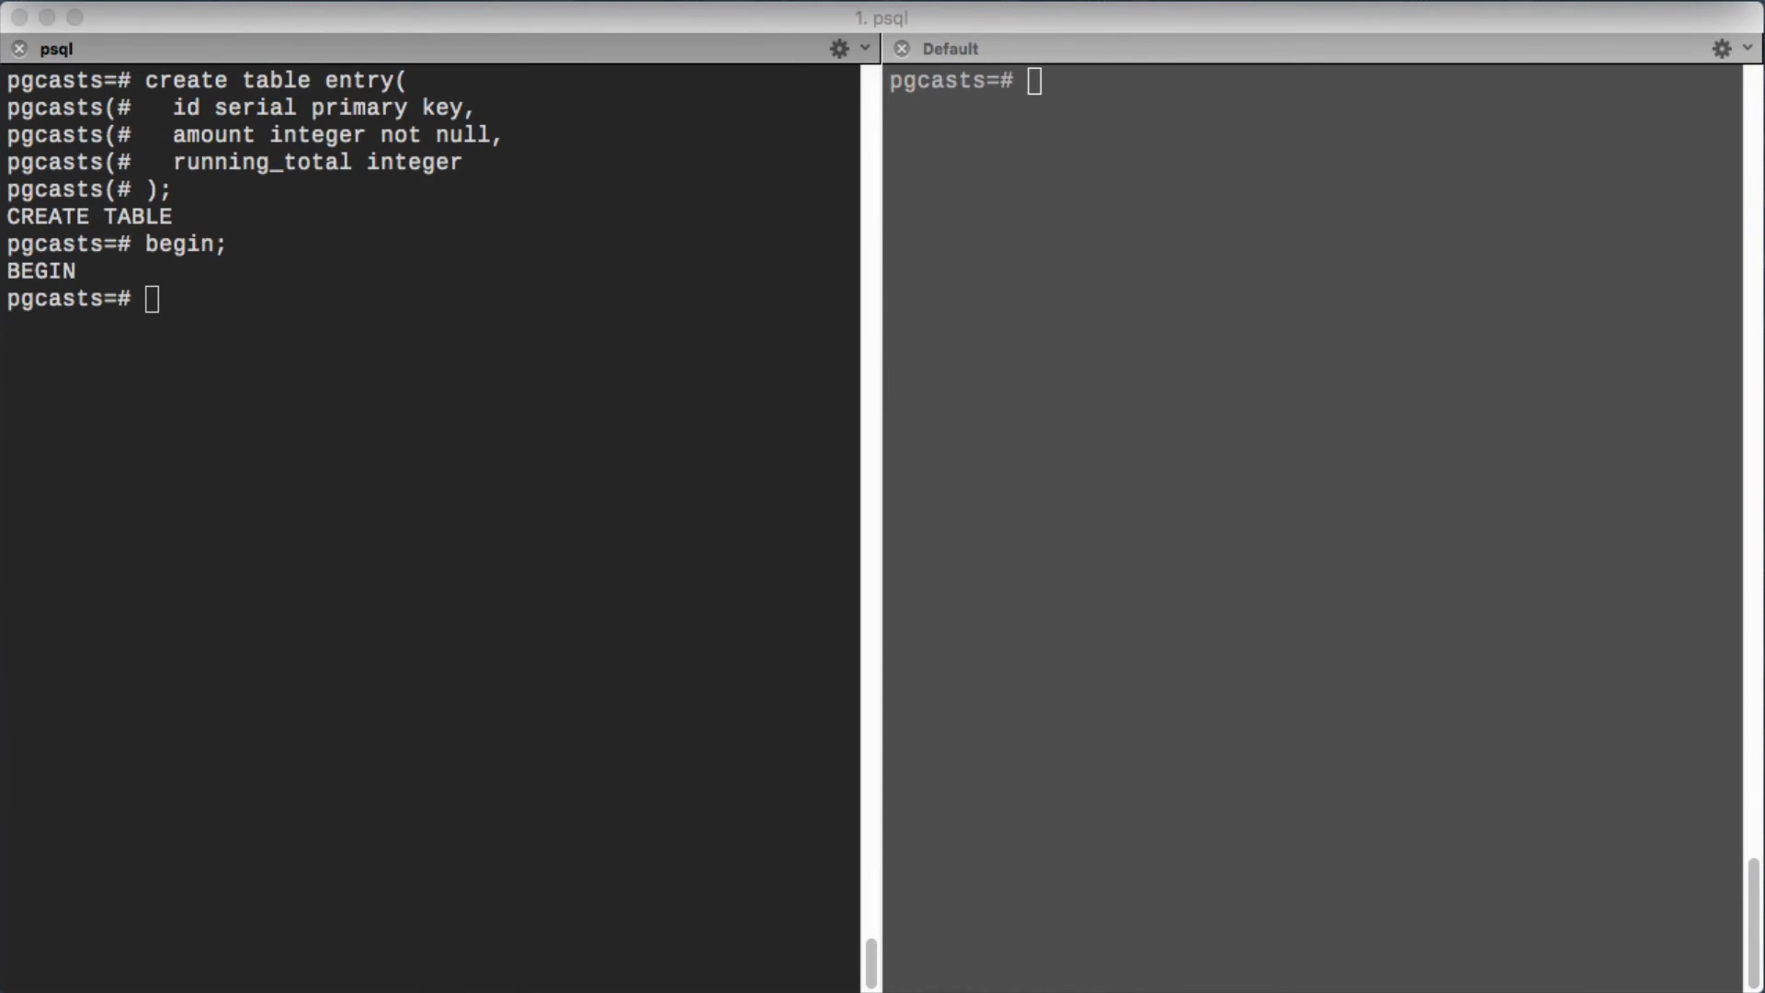
Insert an amount-10 entry and update its running_total to the summed amount, 10.
type("insert into entry(amount) values(10) returning *;")
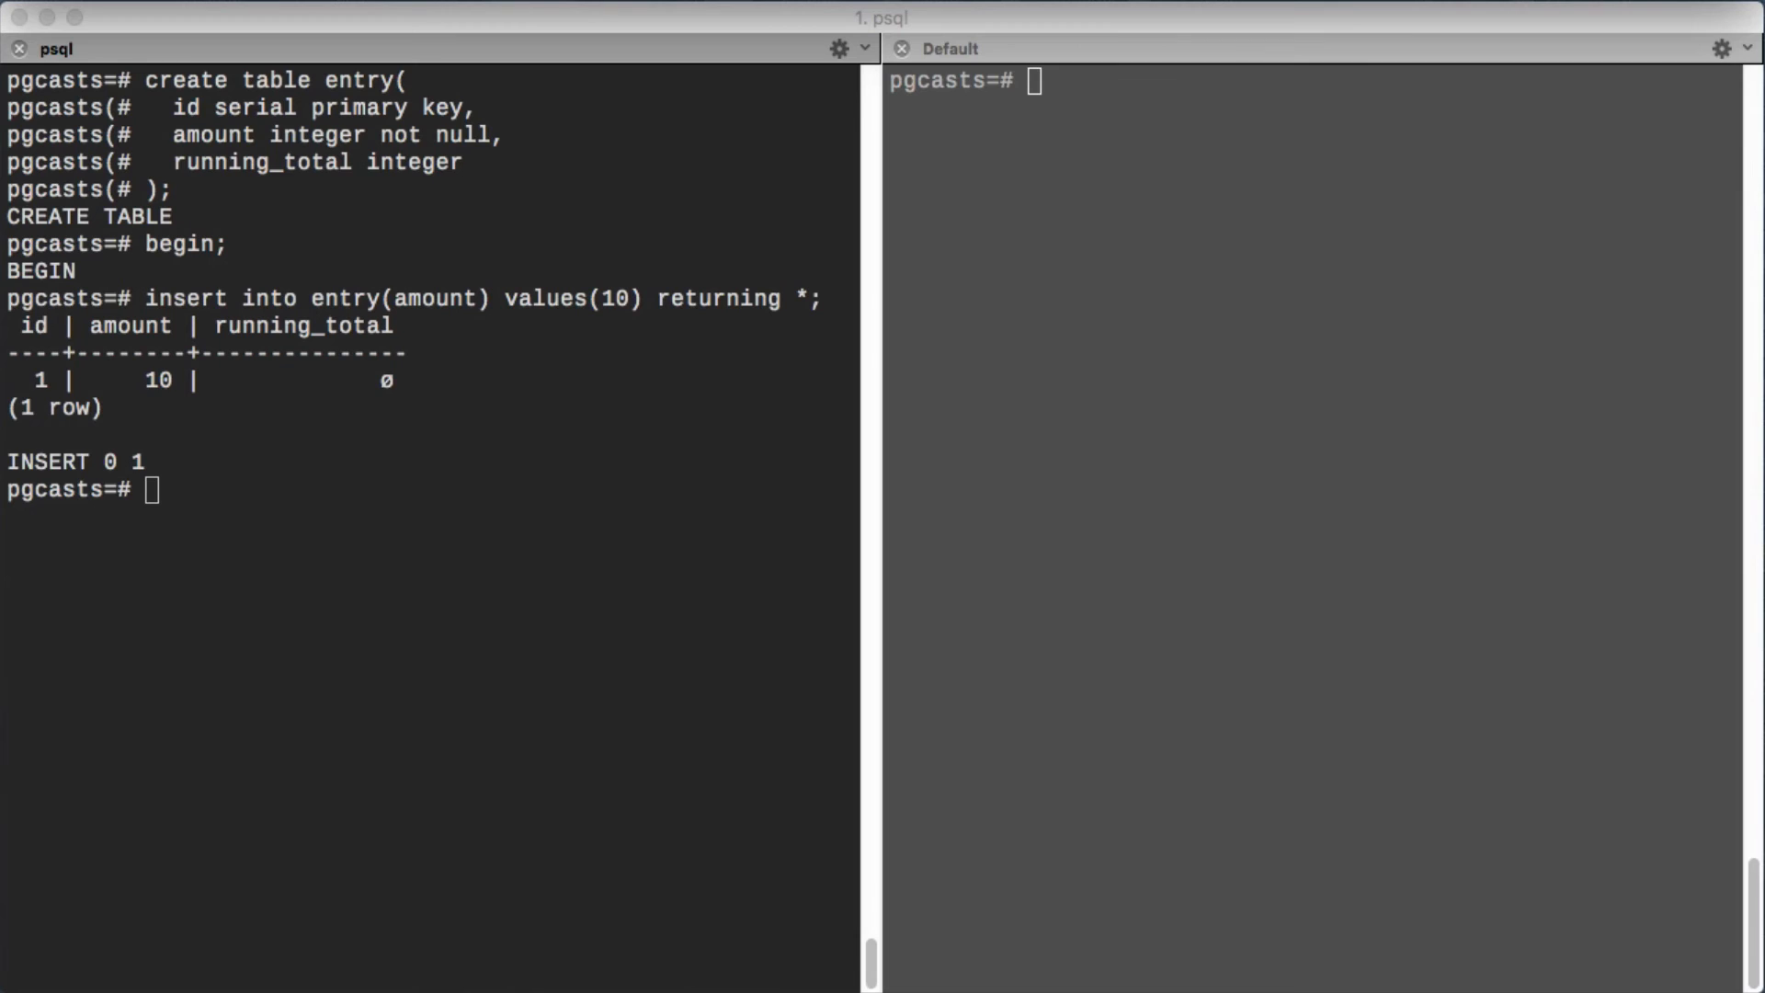
type("update entry")
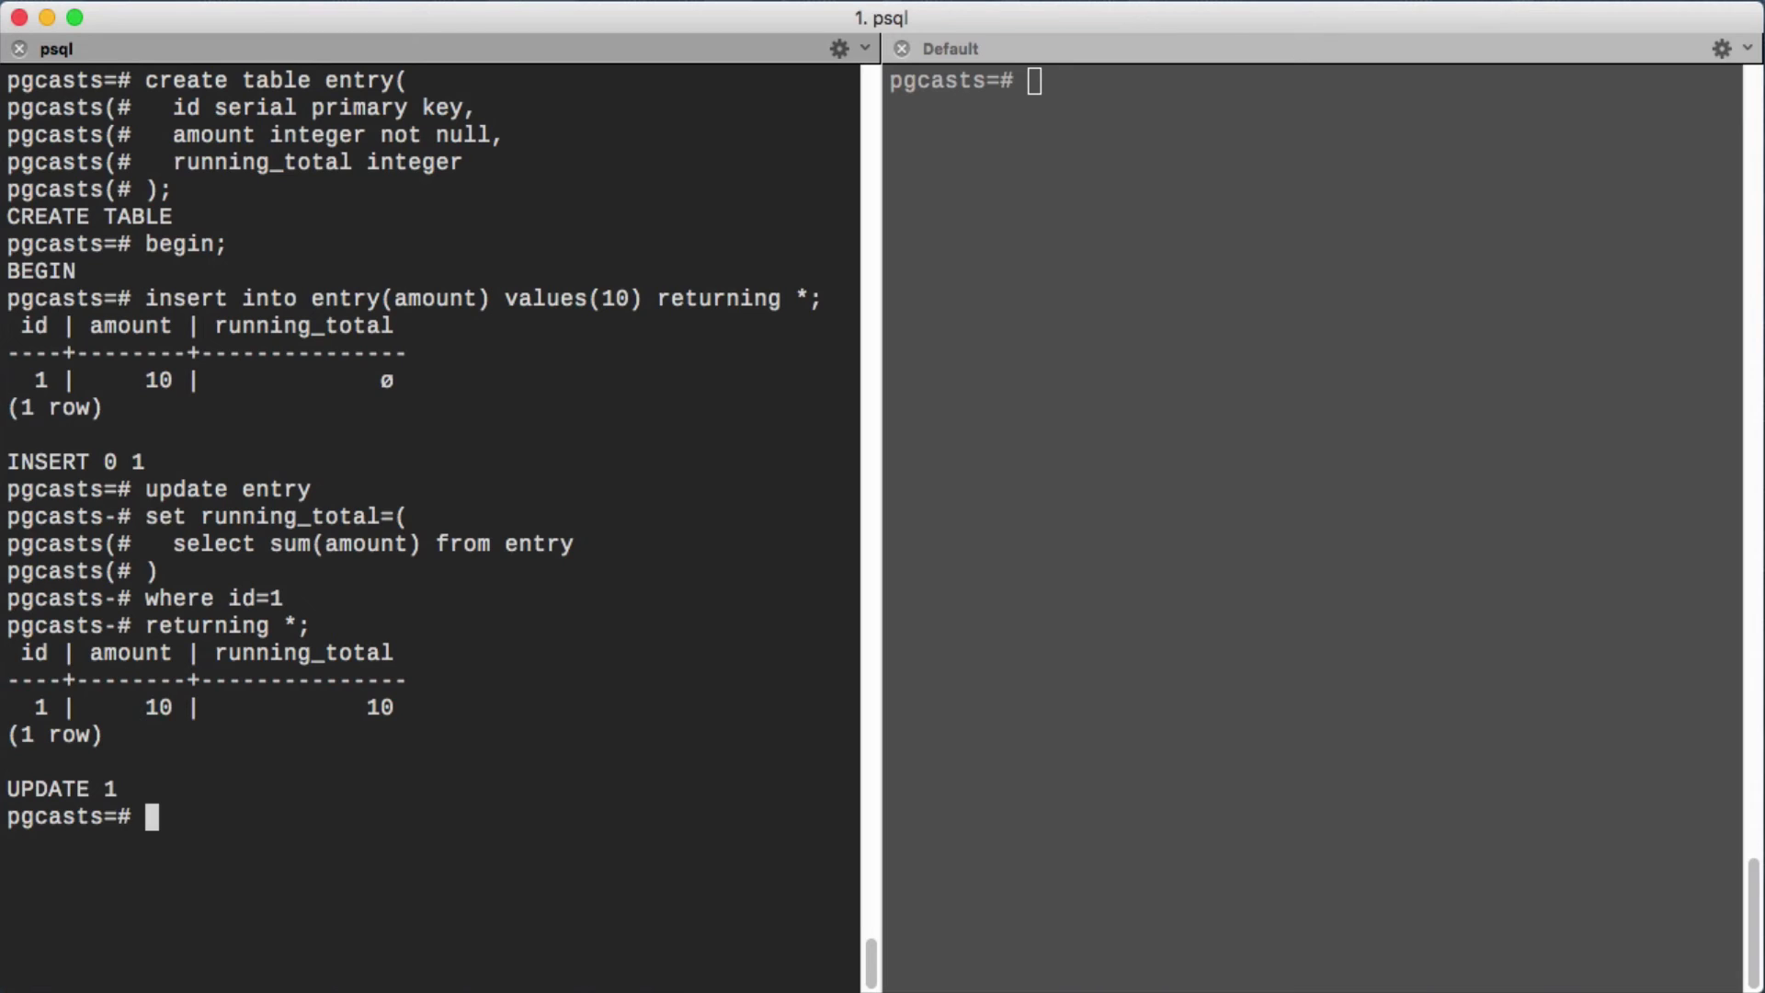
mouse_move(1239, 44)
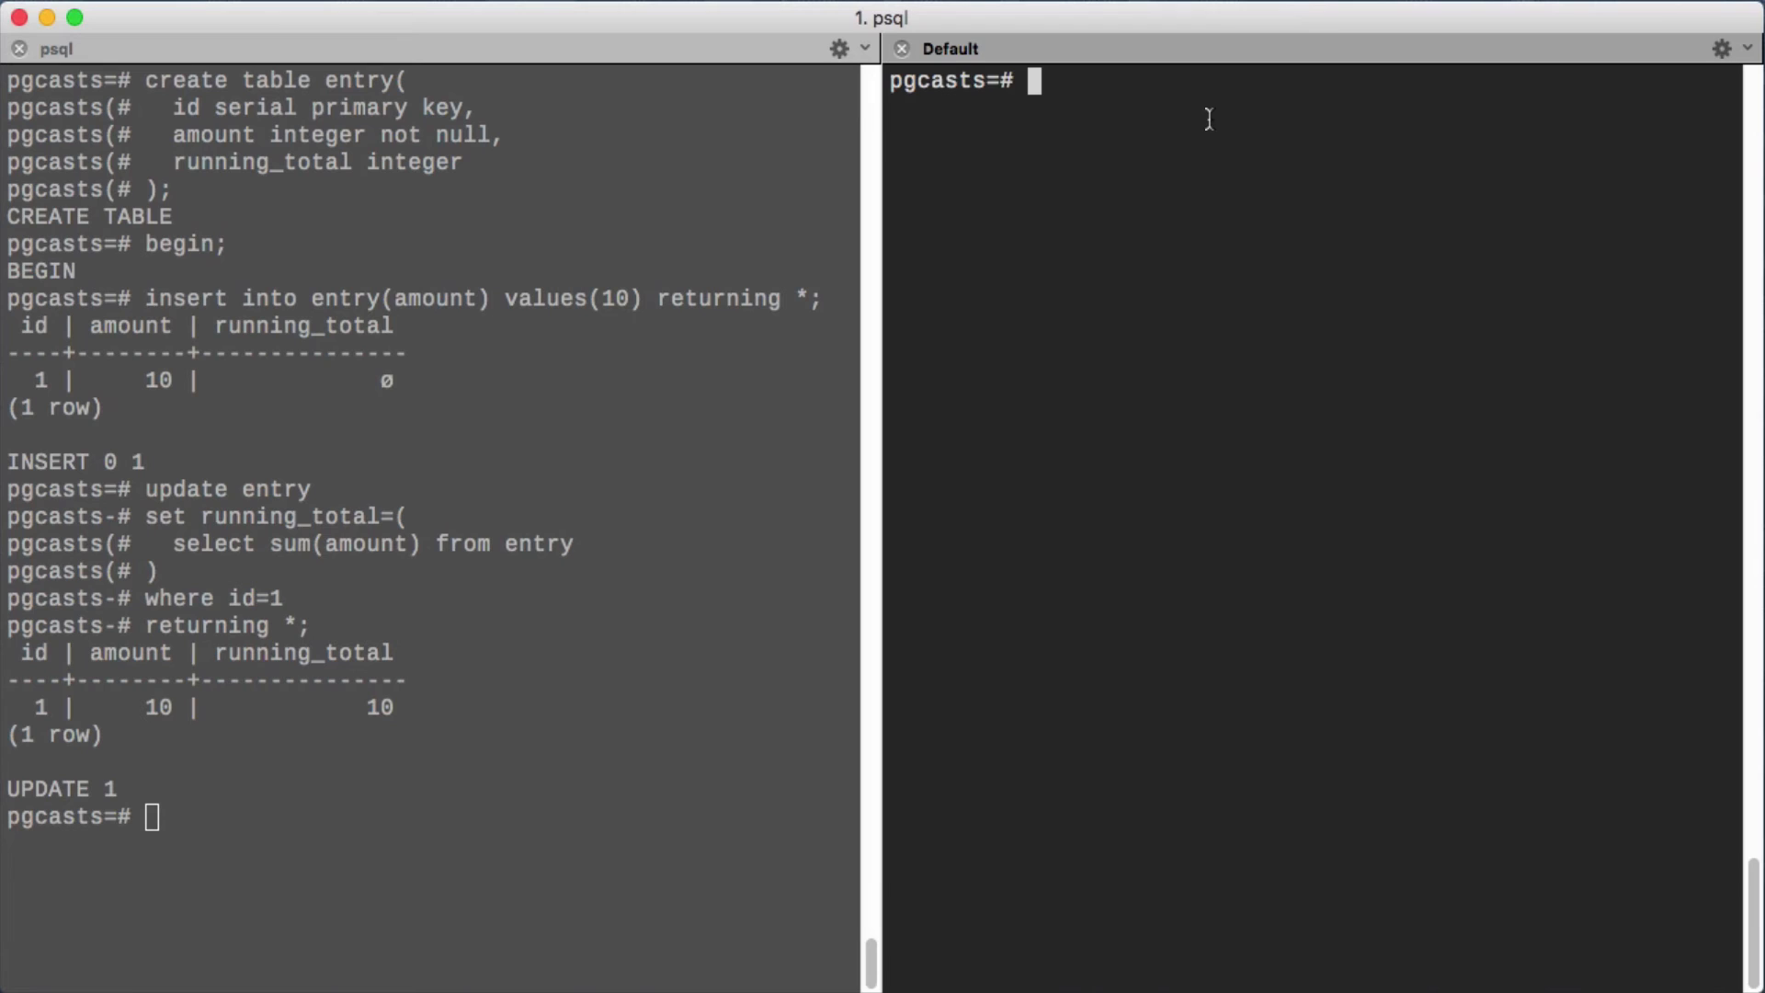
Query the entry table in the second session before and after the first session commits.
type("table entry;")
left_click(496, 817)
type("commit;")
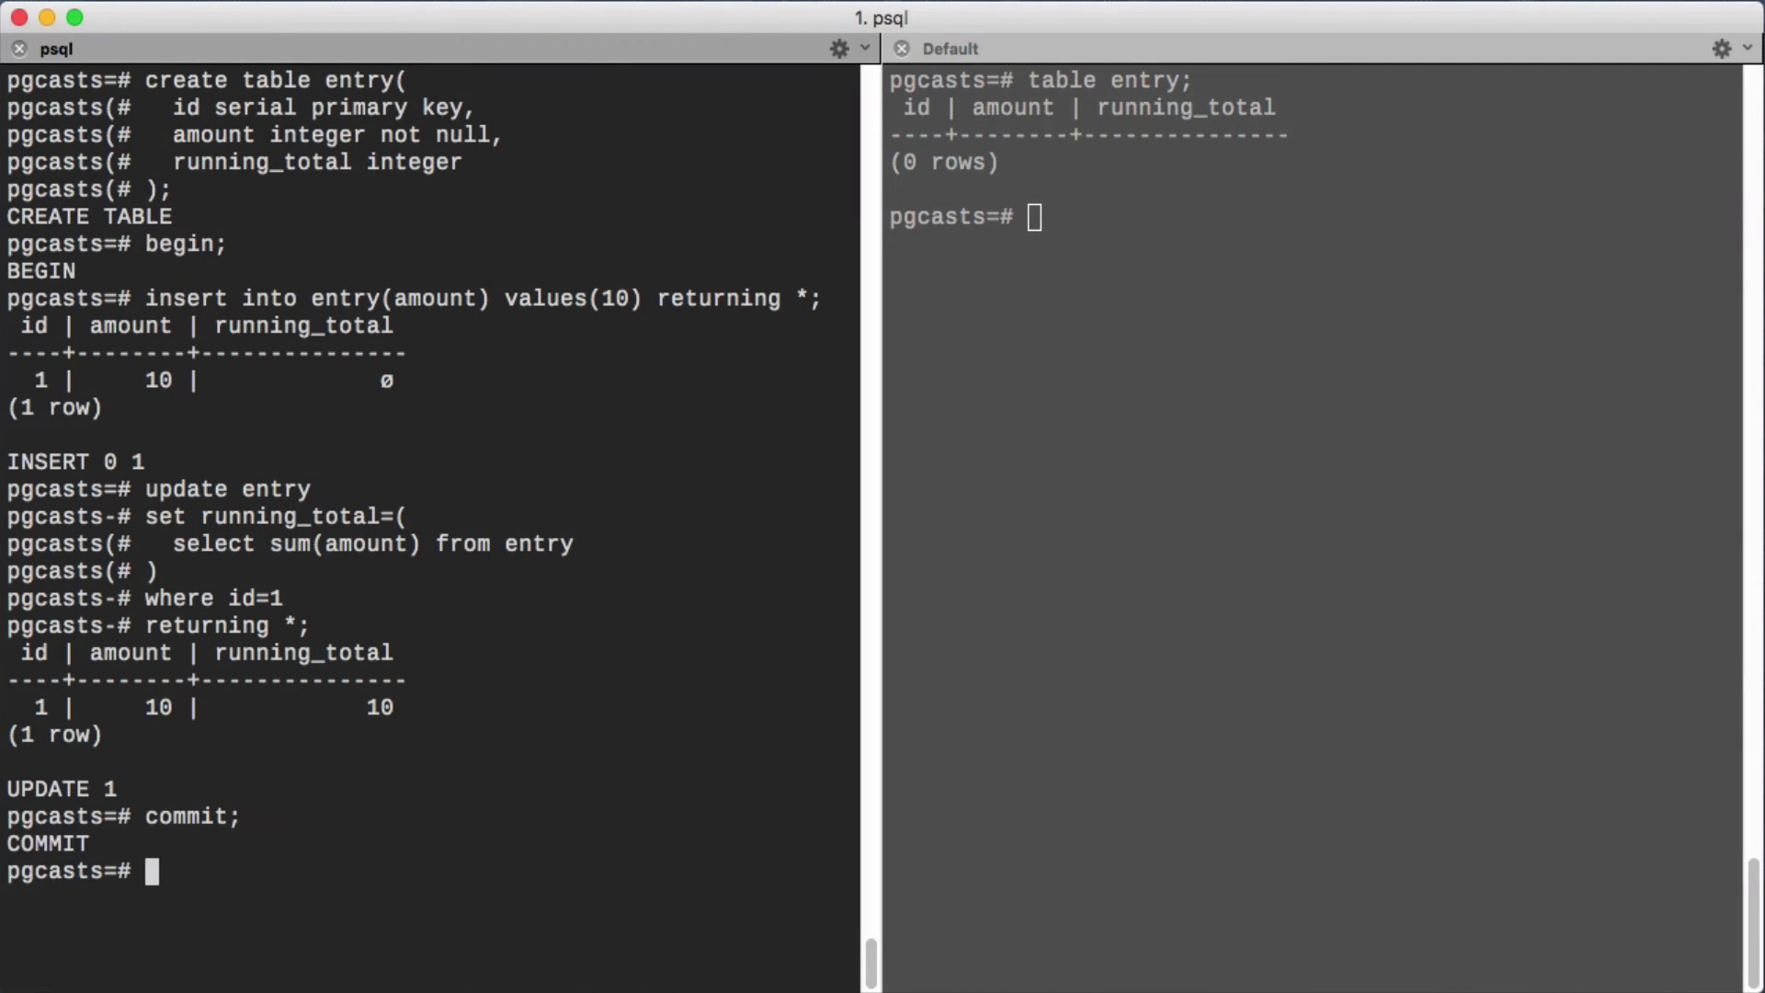
type("table entry;")
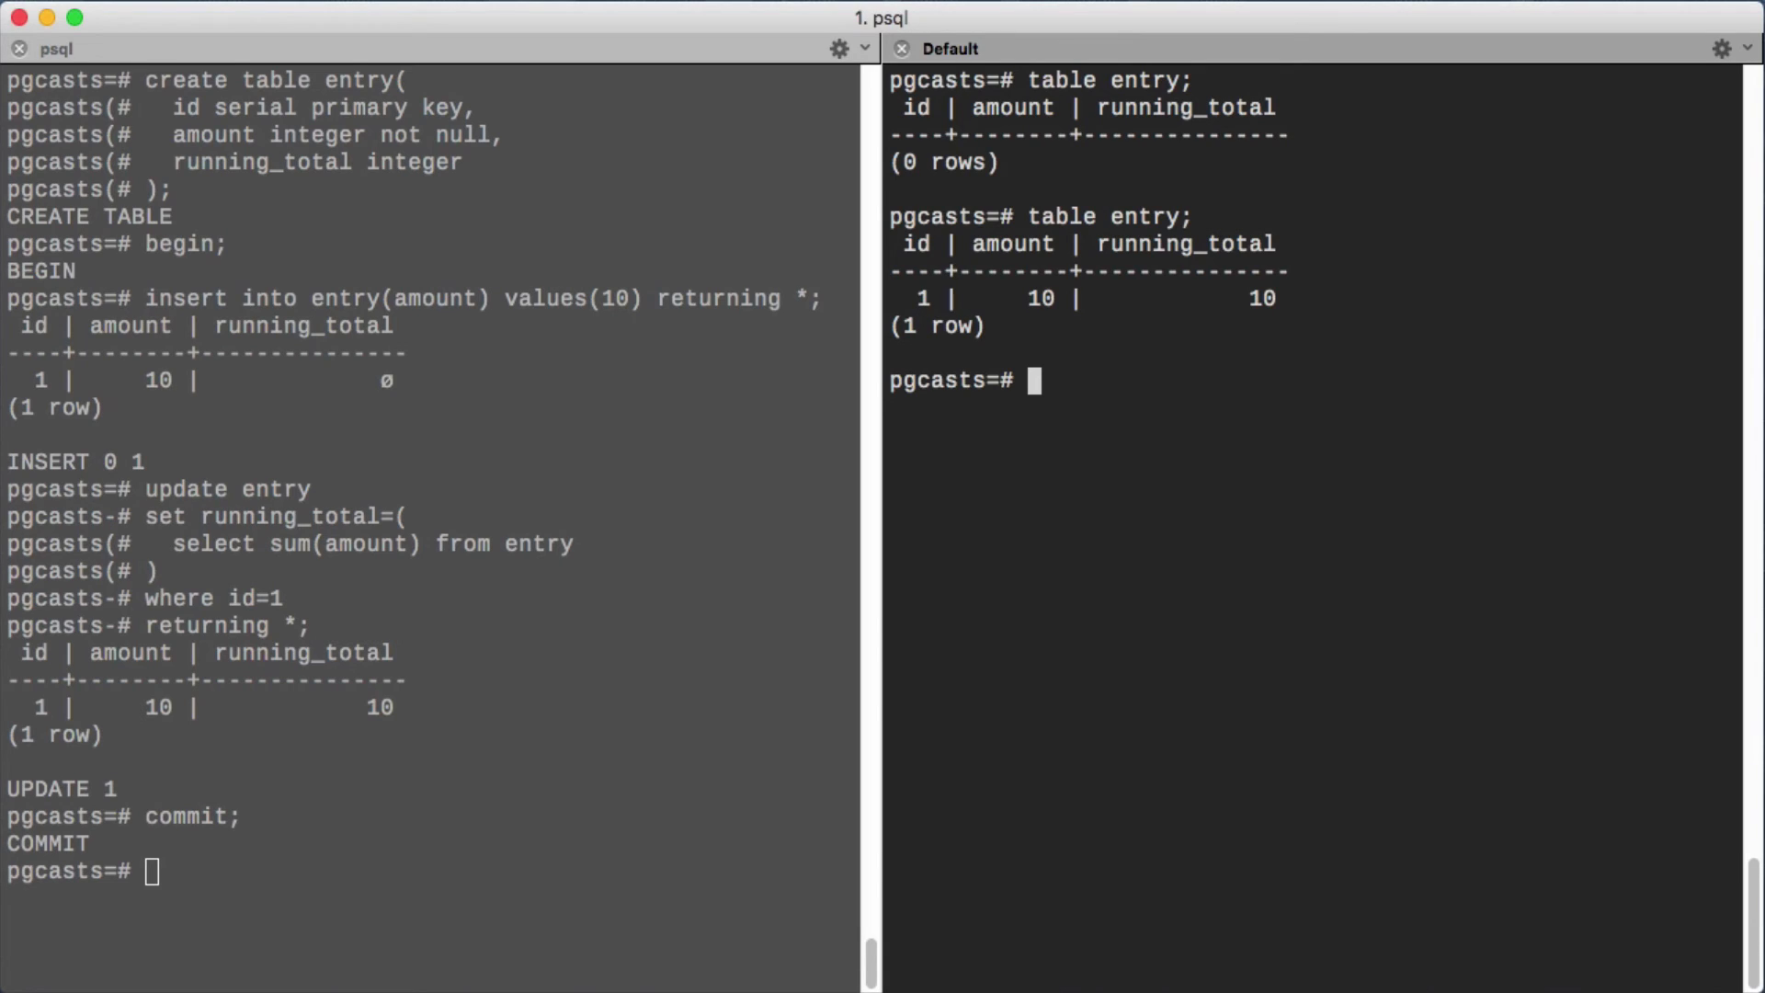
mouse_move(691, 67)
type("returning *;")
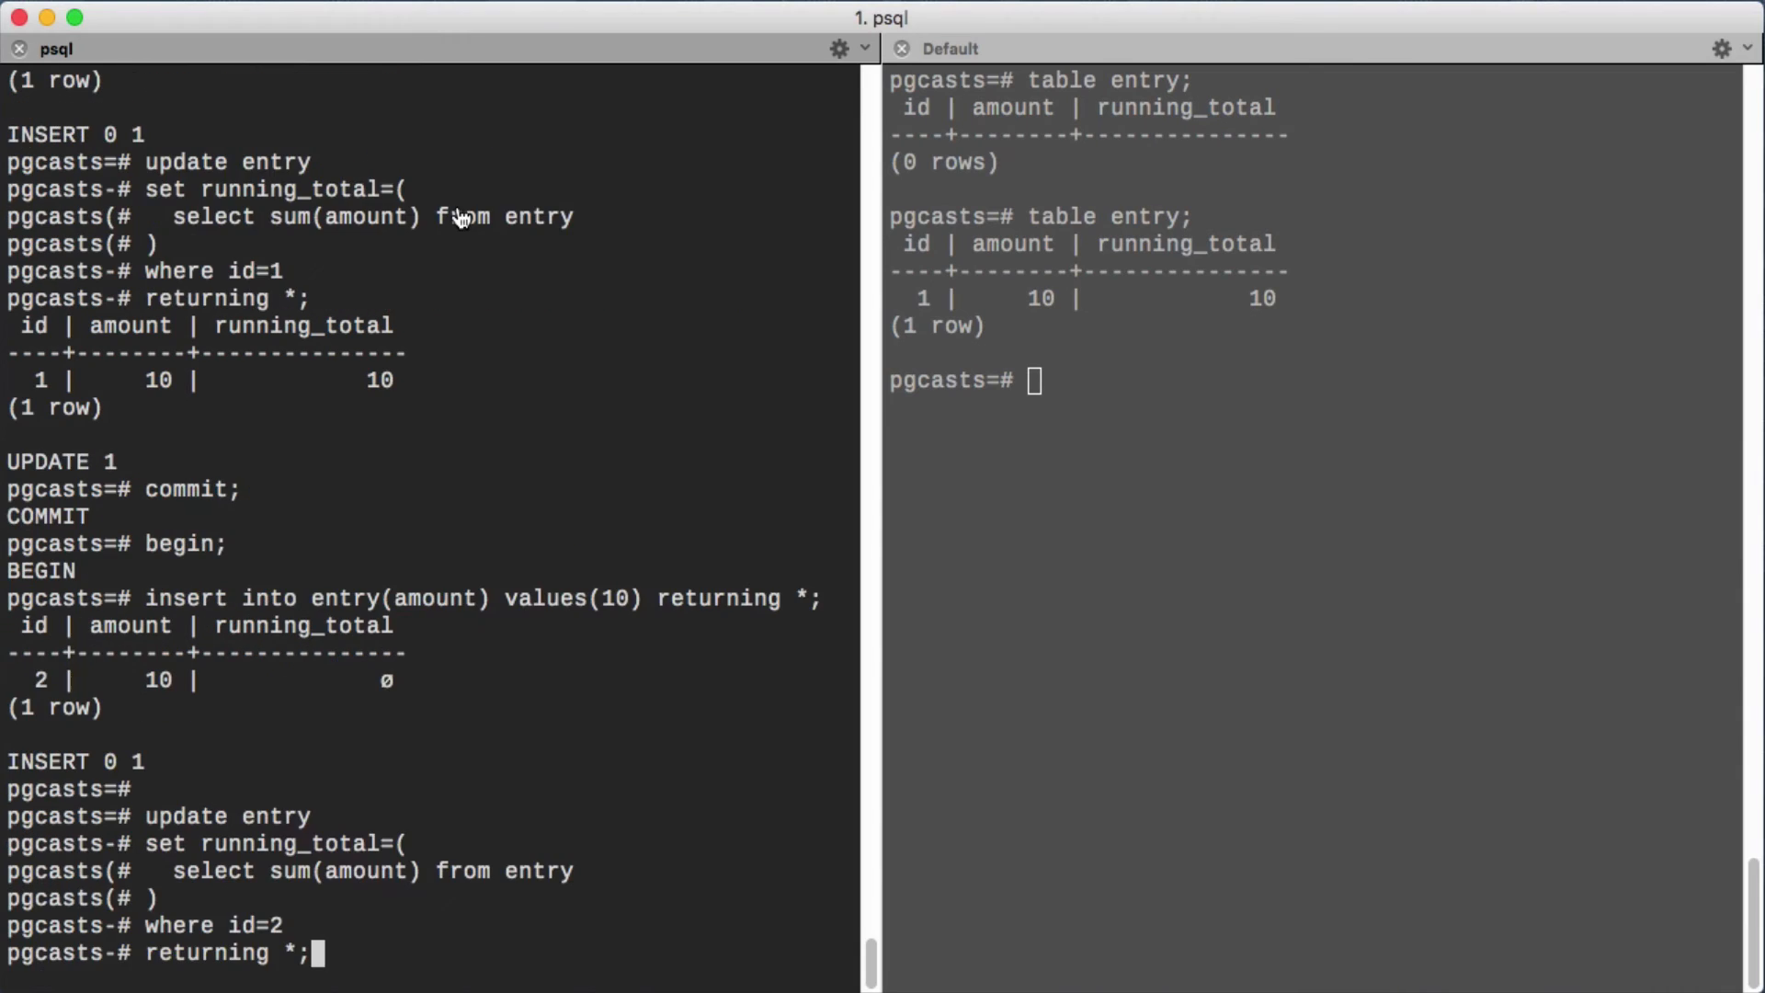
Run the running-total update for entry 2 and begin a transaction in the second session.
key("Return")
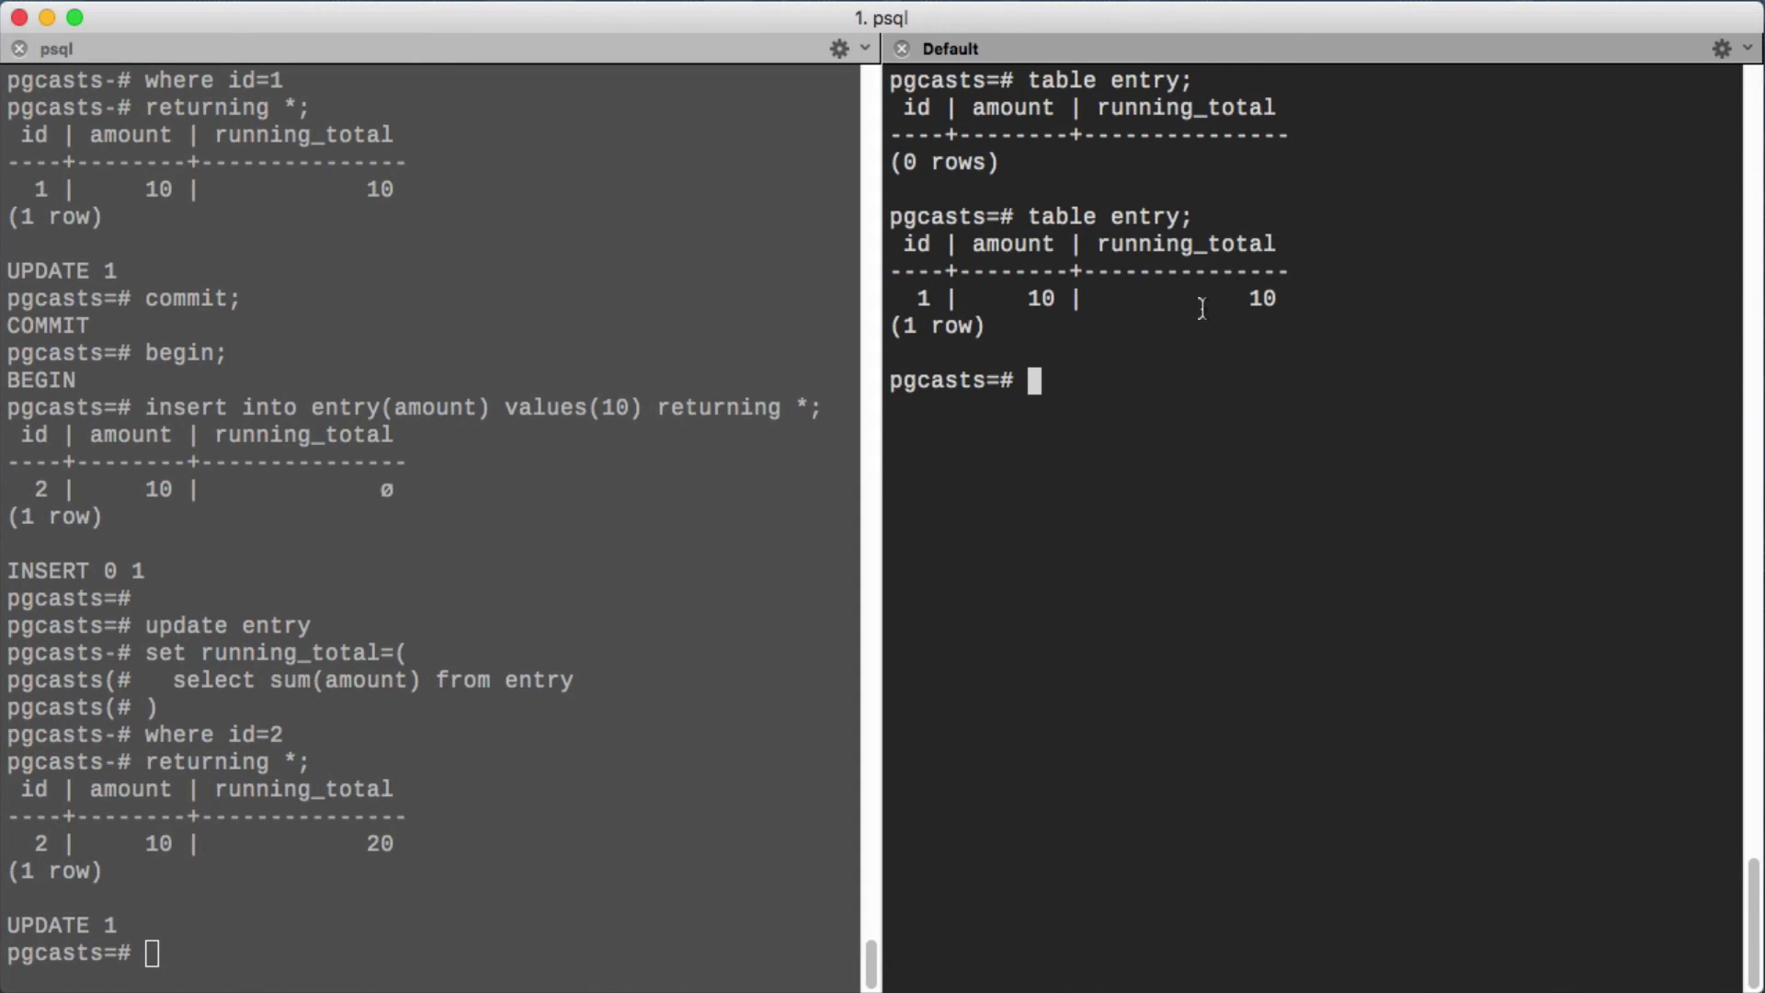
type("begin;")
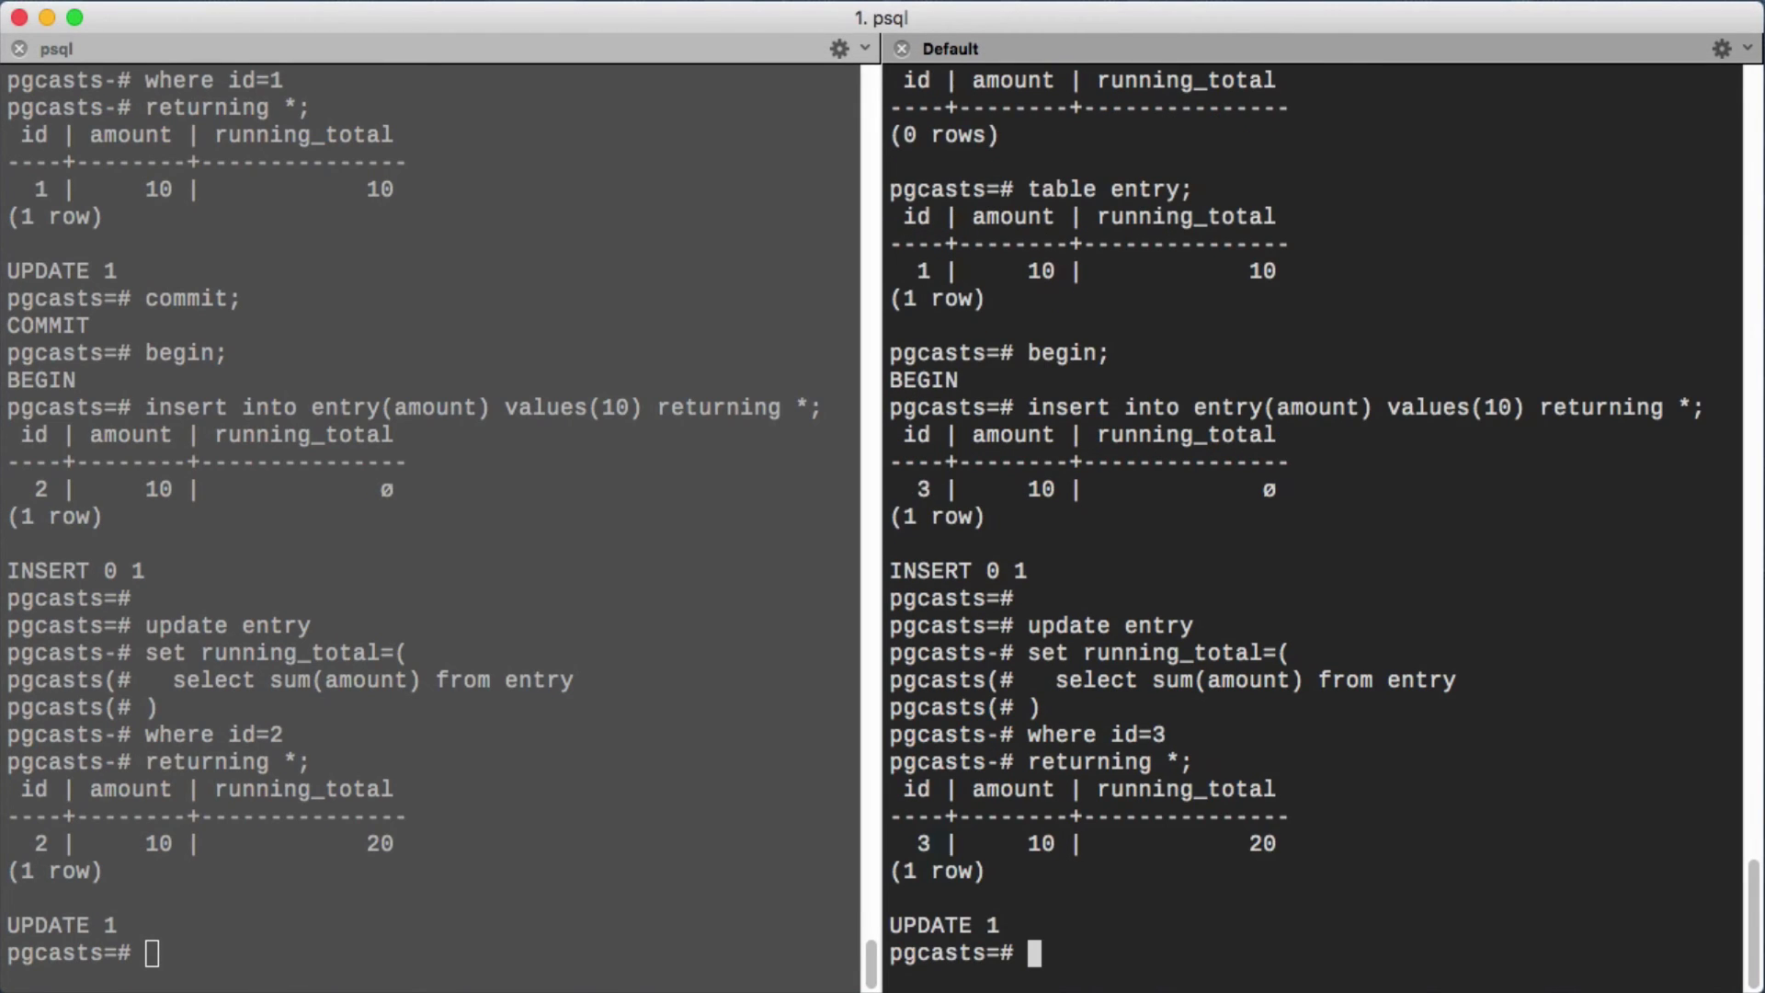
Commit both concurrent transactions, leaving entries 2 and 3 at running_total 20.
type("commit;")
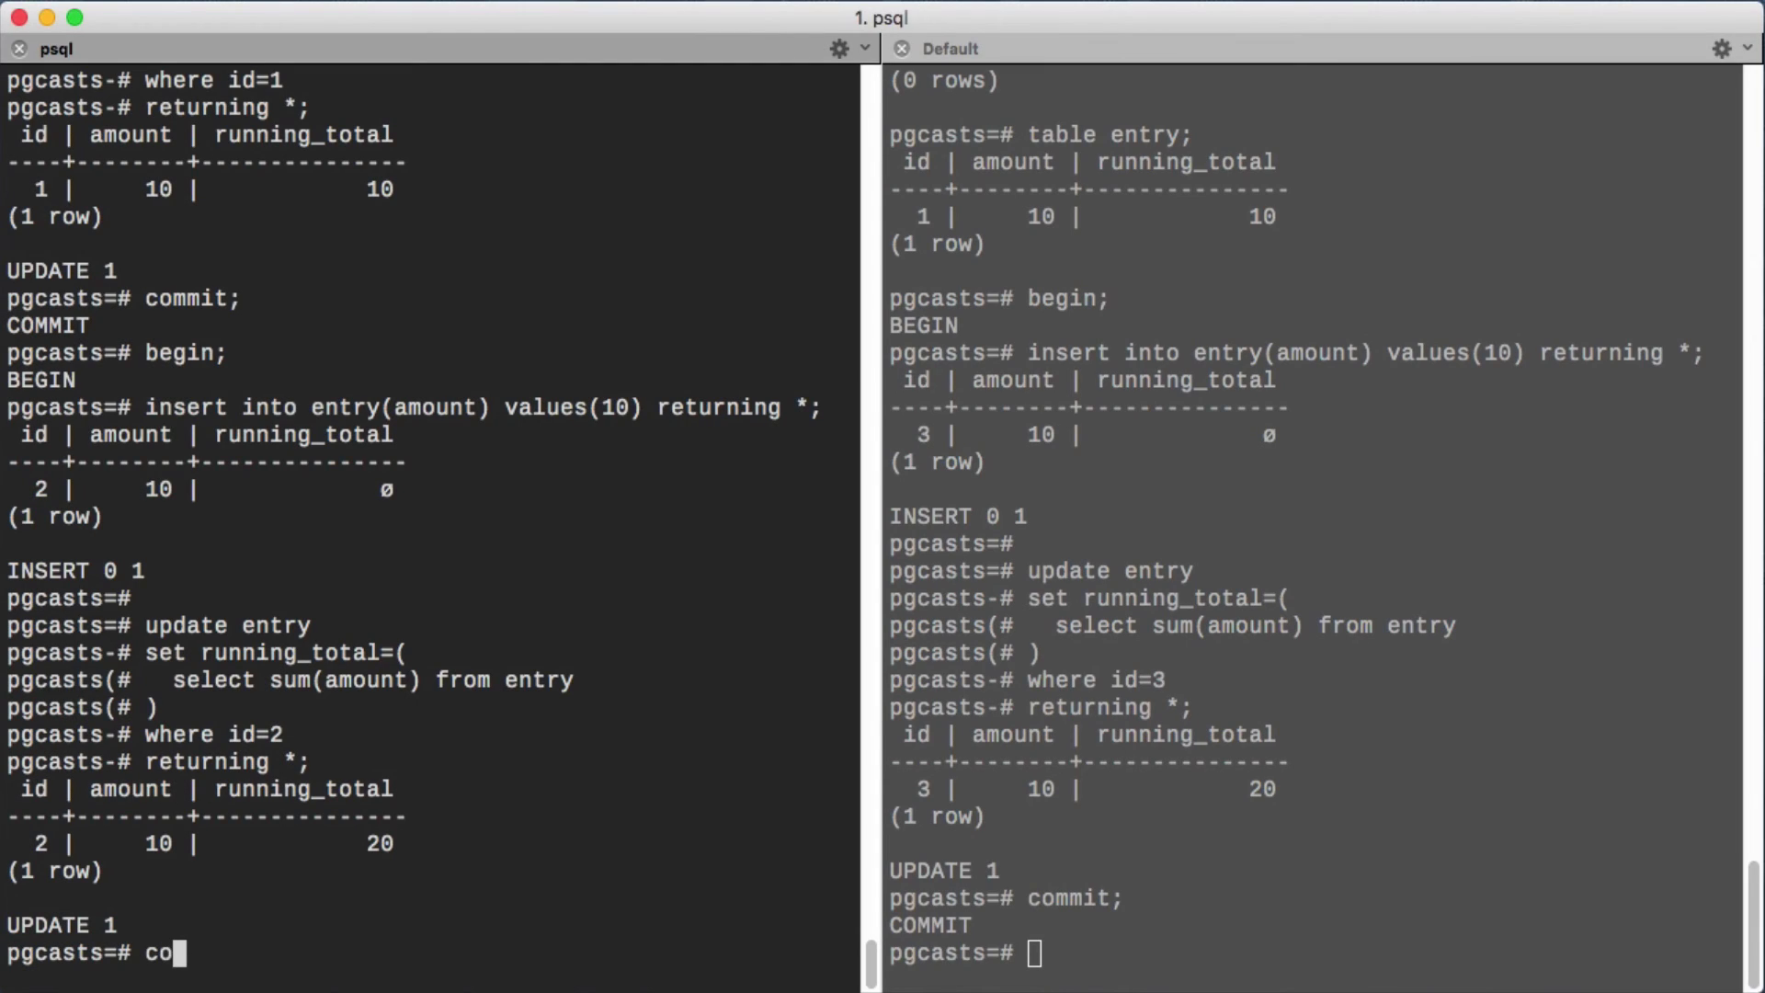
type("mmit;")
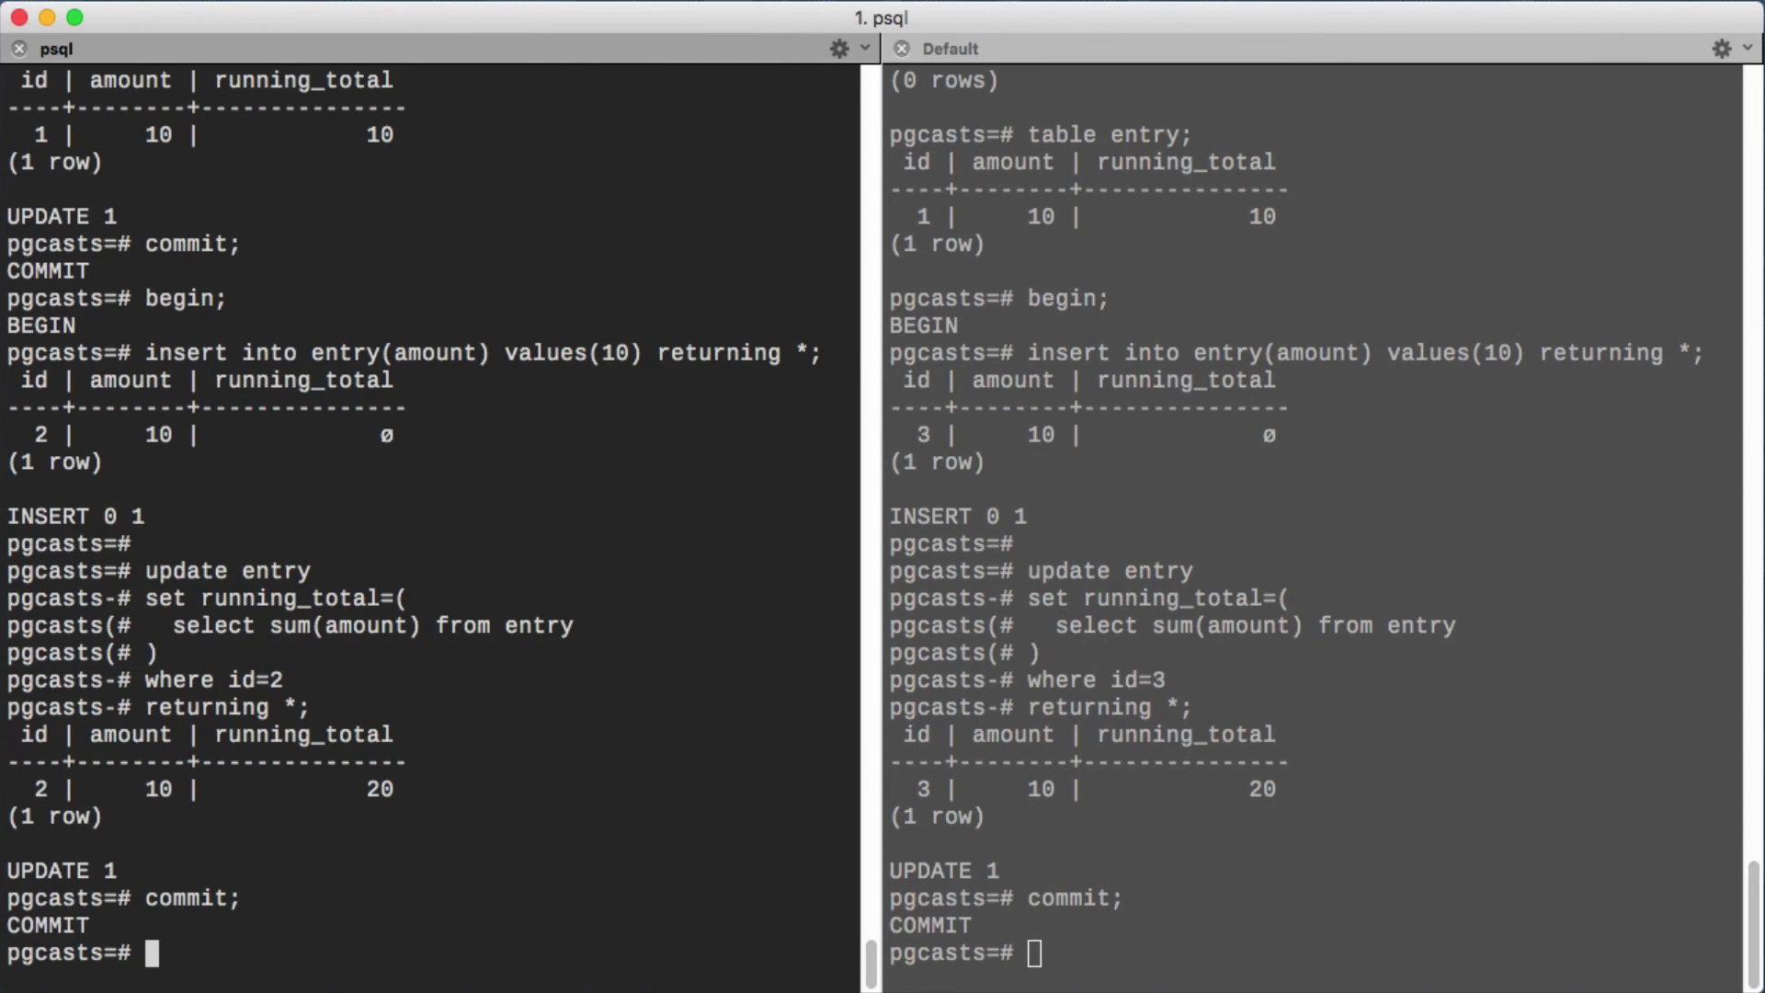
Show the three entry rows with running totals 10, 20 and 20 in the second session.
type("table entry;")
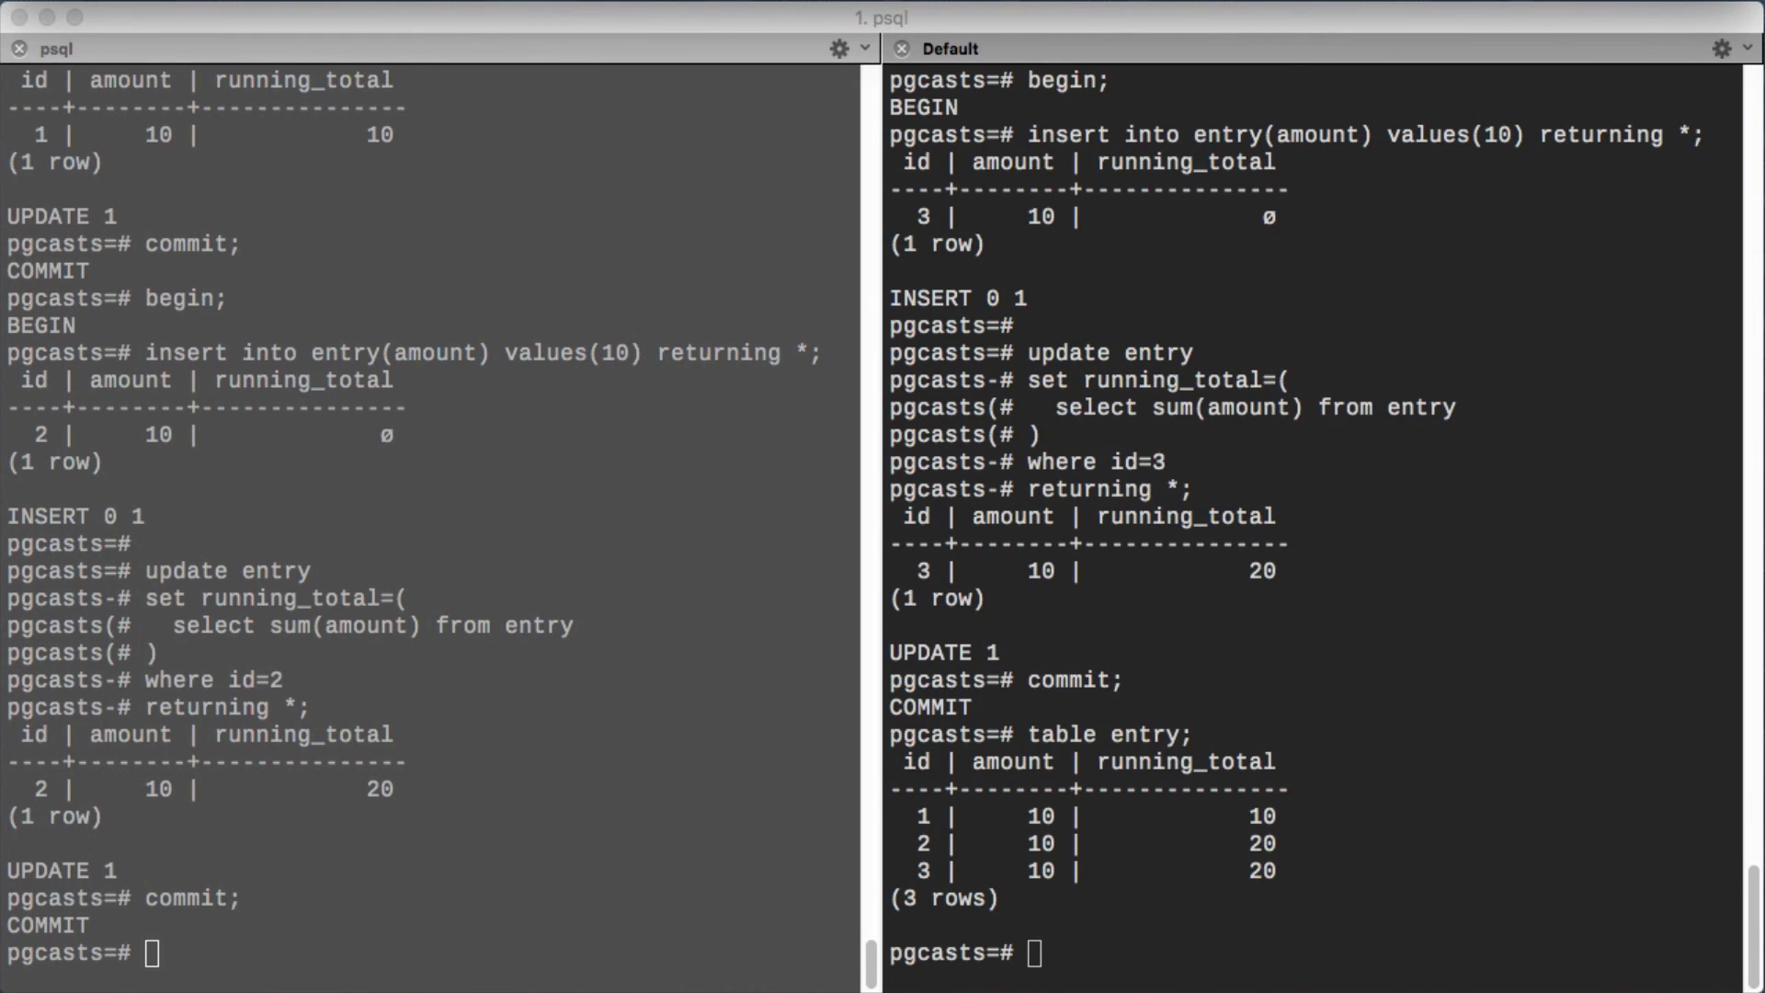
mouse_move(539, 156)
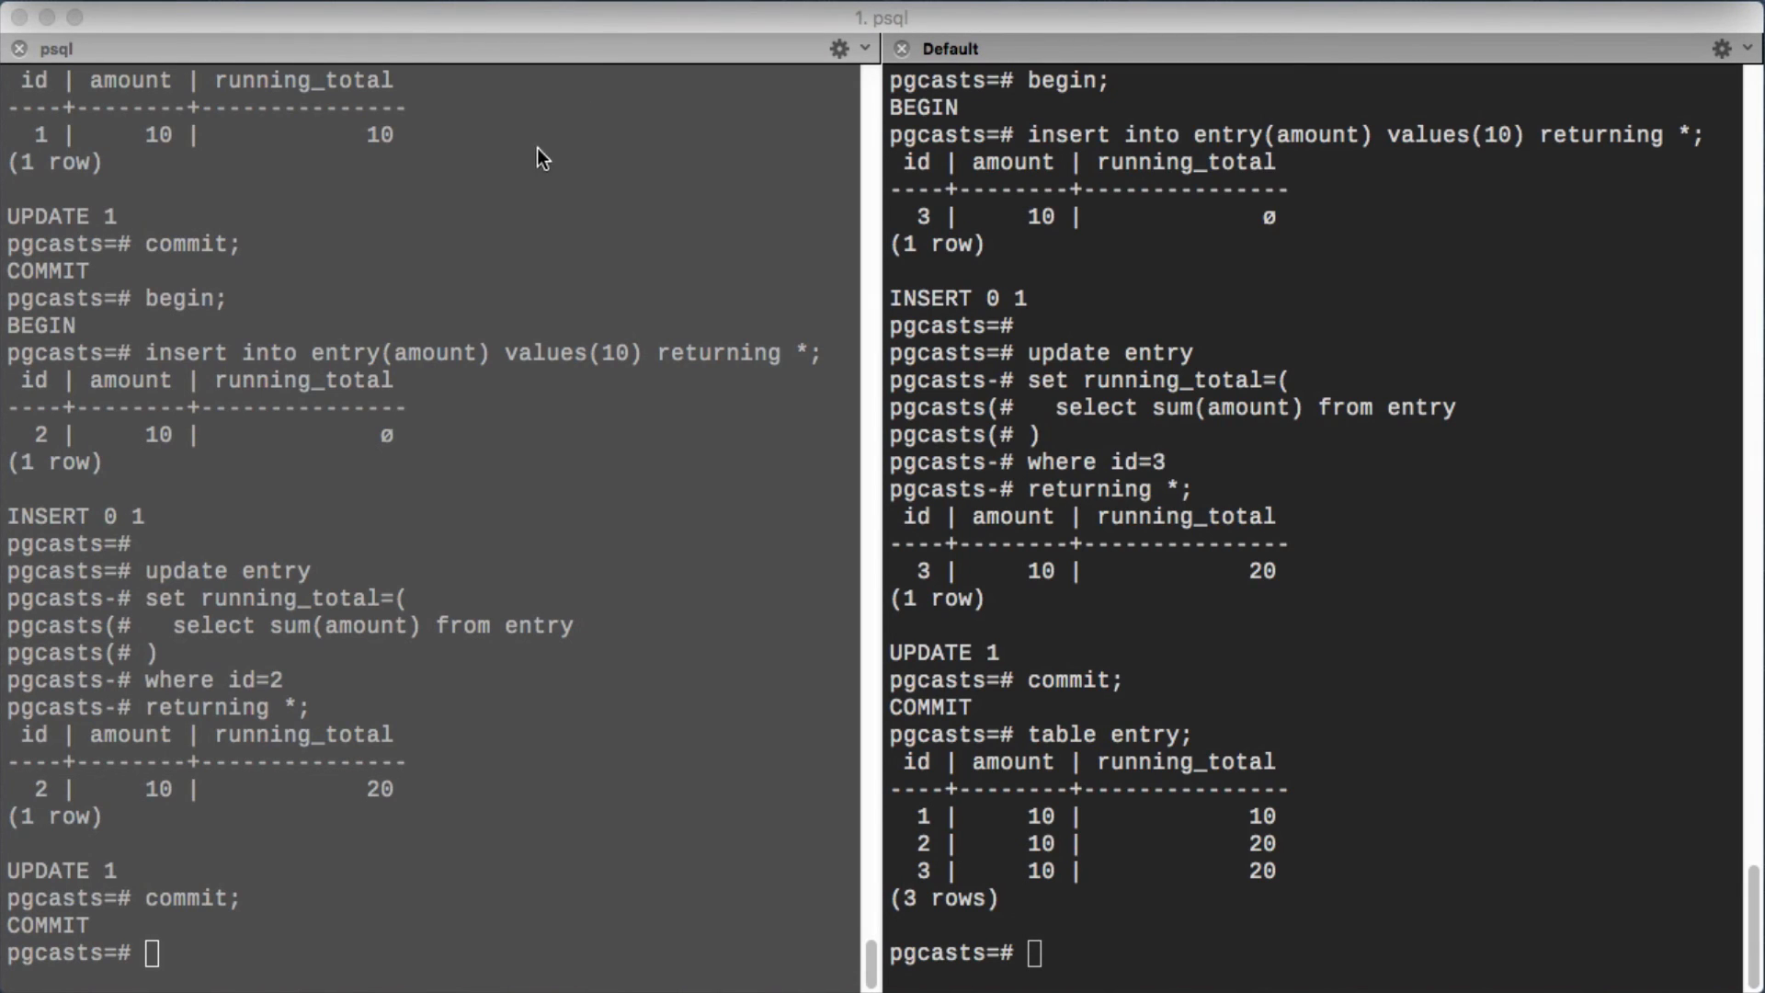
Truncate entry restarting identity, then begin a serializable transaction in the first session.
type("truncate entry restart identity;")
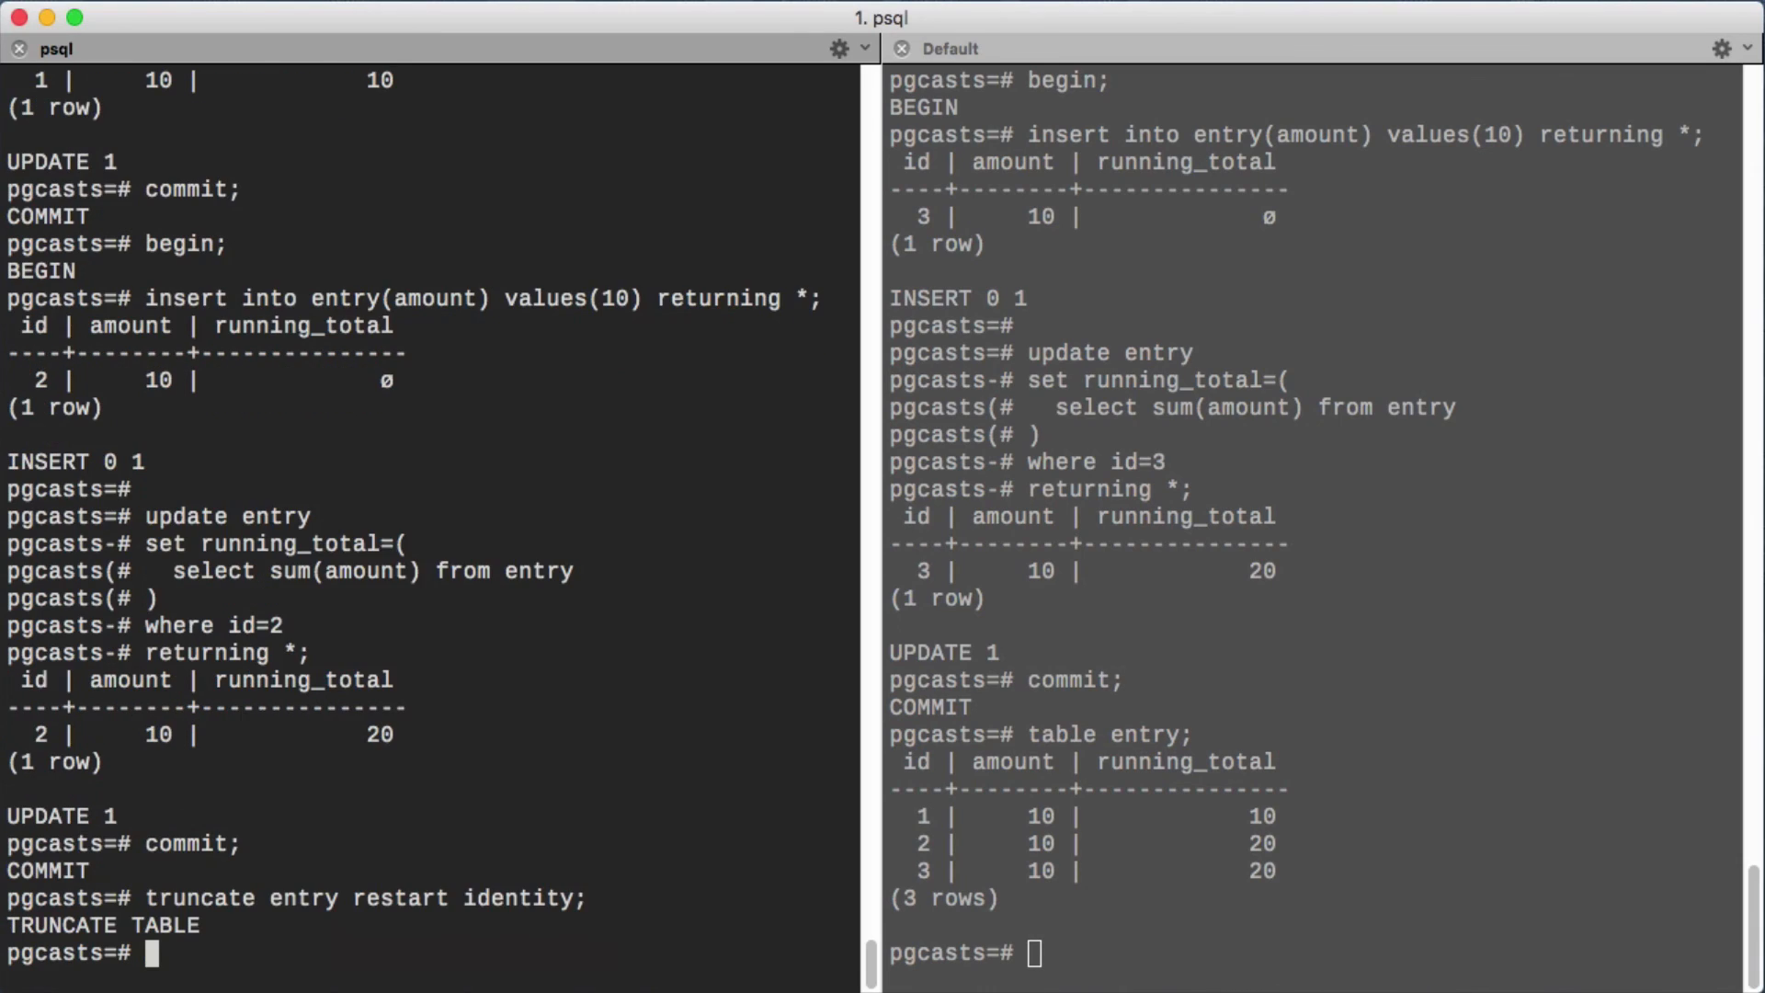
type("begin;")
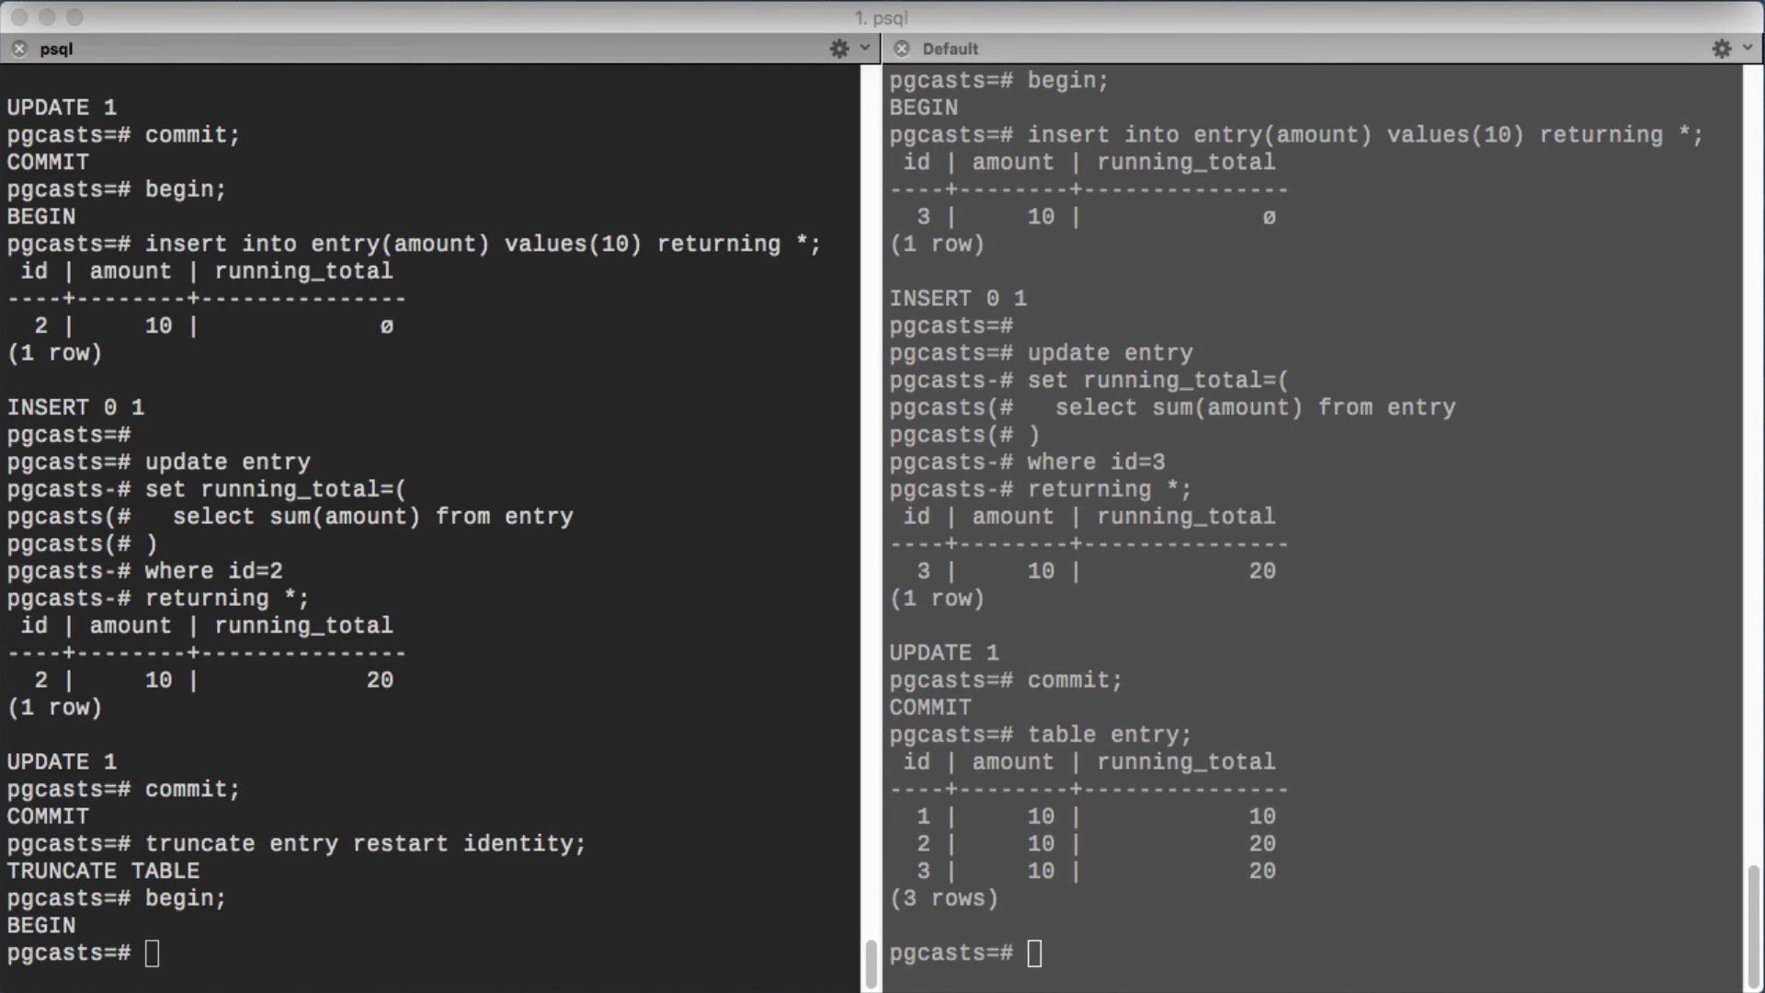
mouse_move(510, 345)
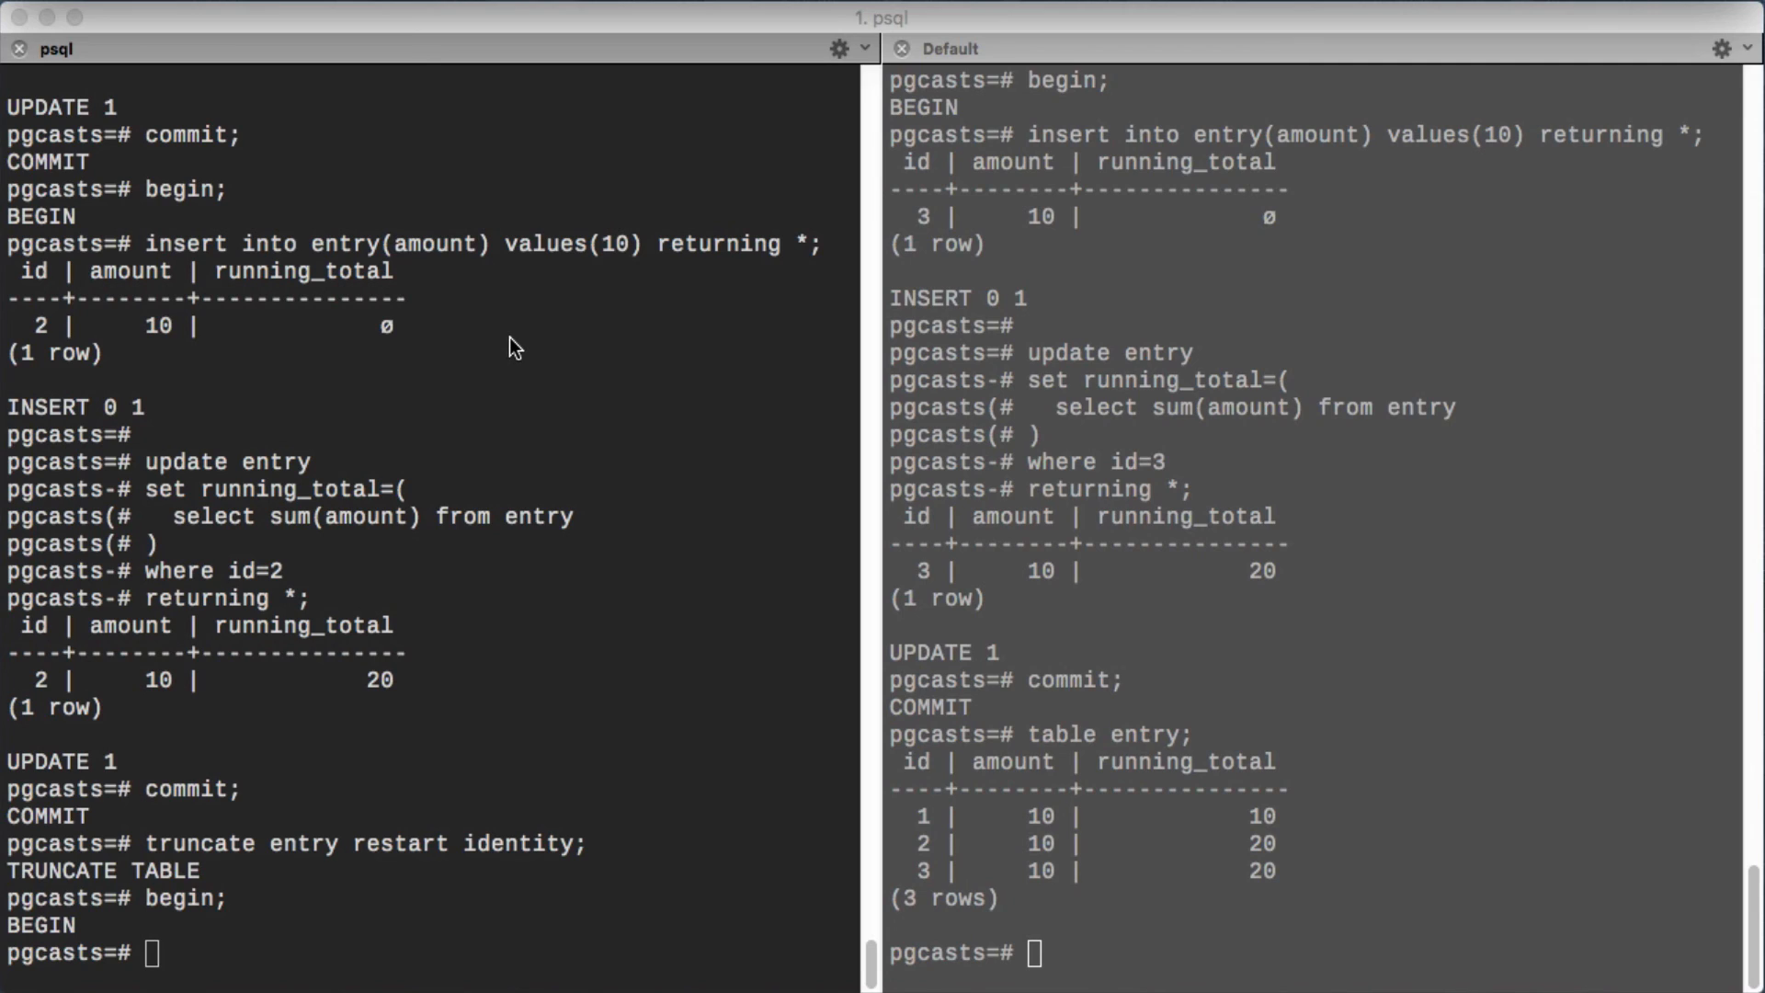
type("set transaction isolation level serializable;")
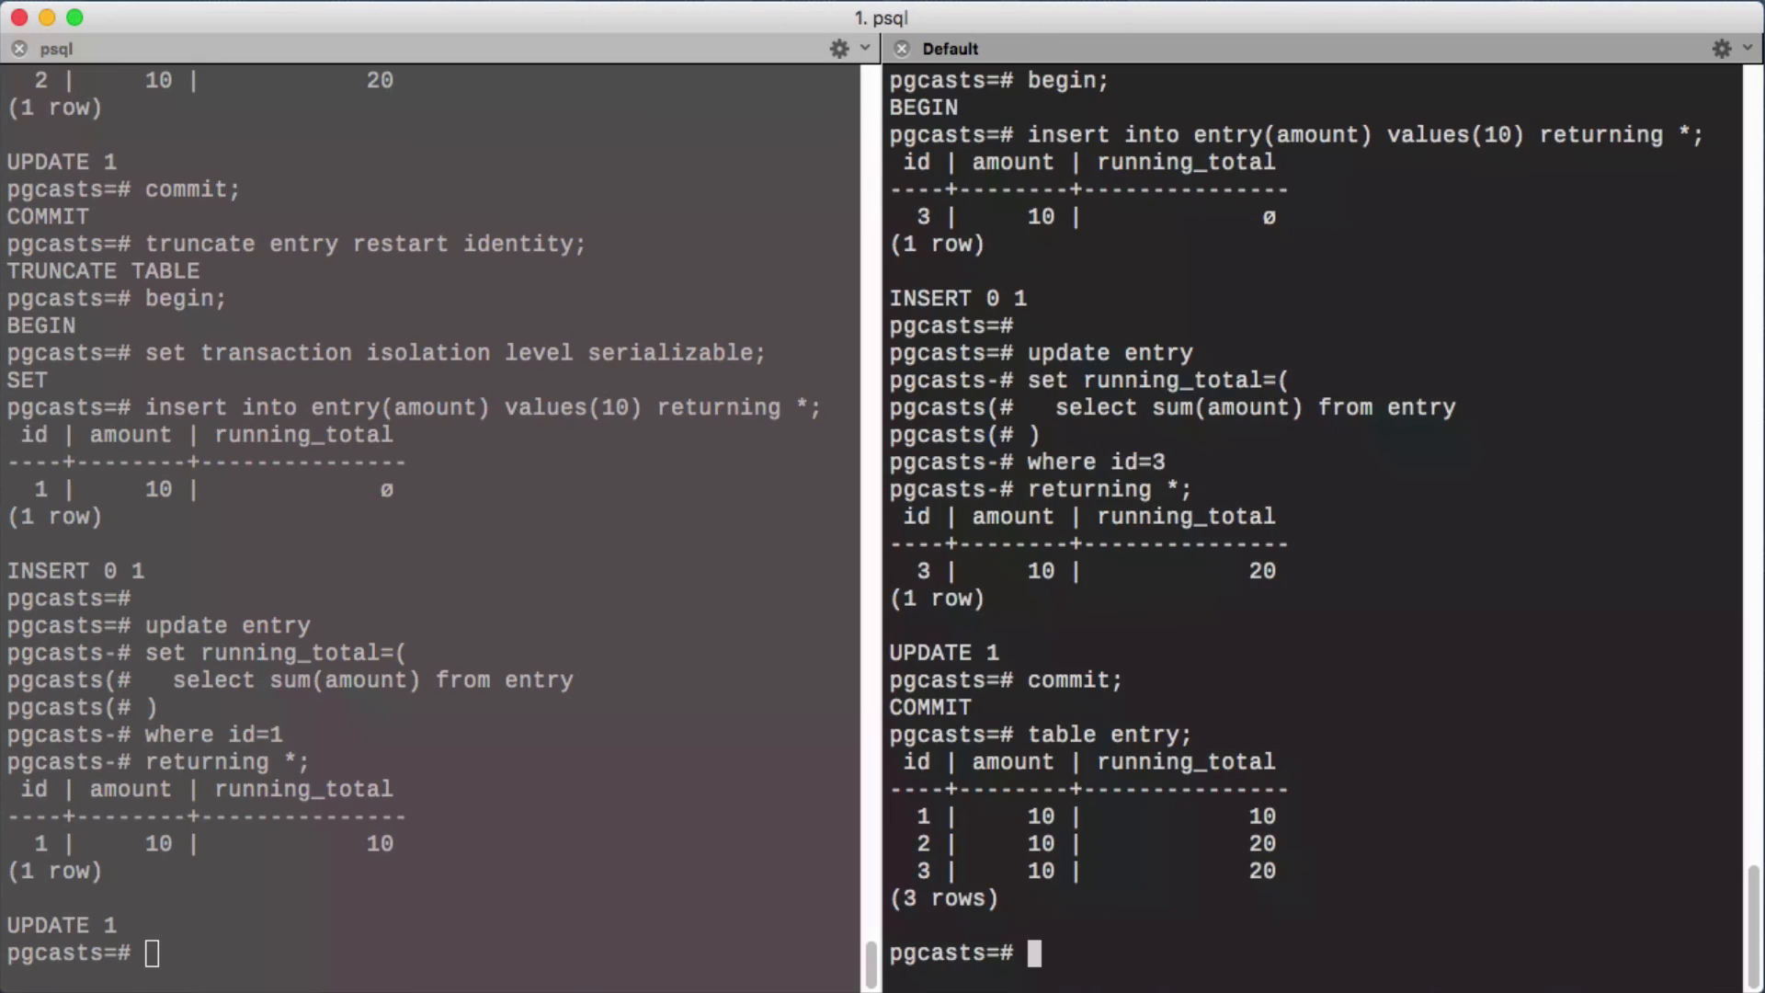
mouse_move(1408, 253)
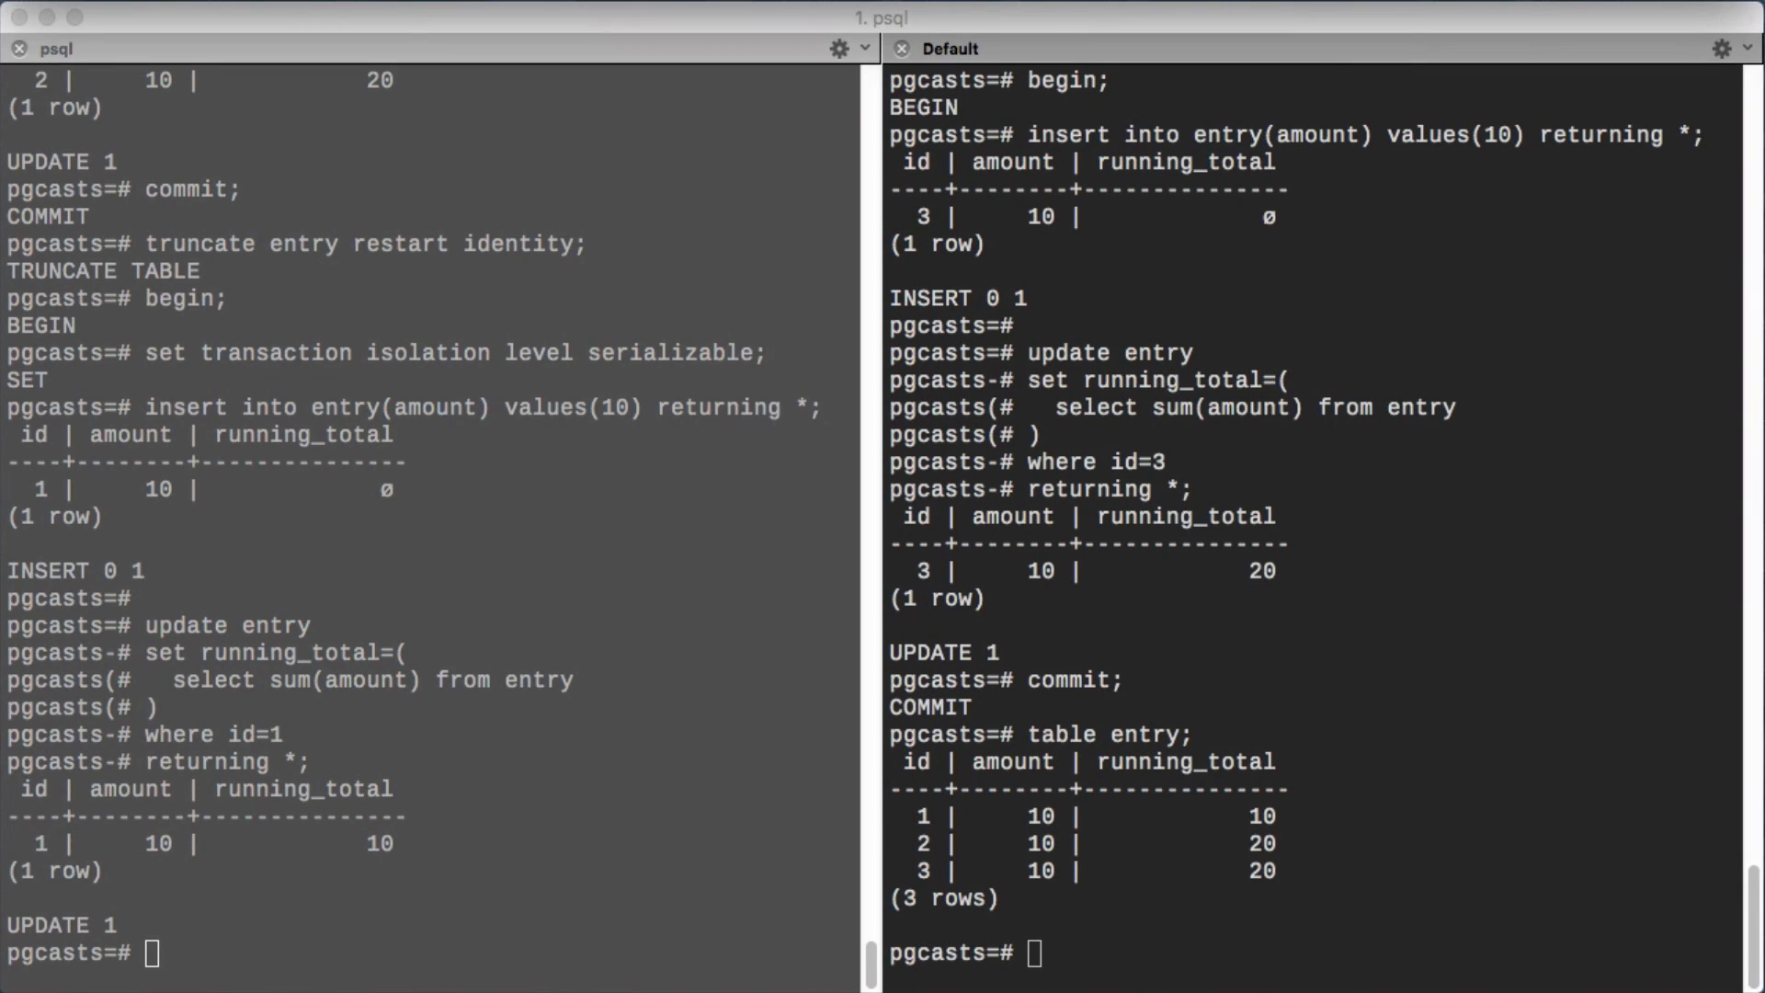
mouse_move(1081, 54)
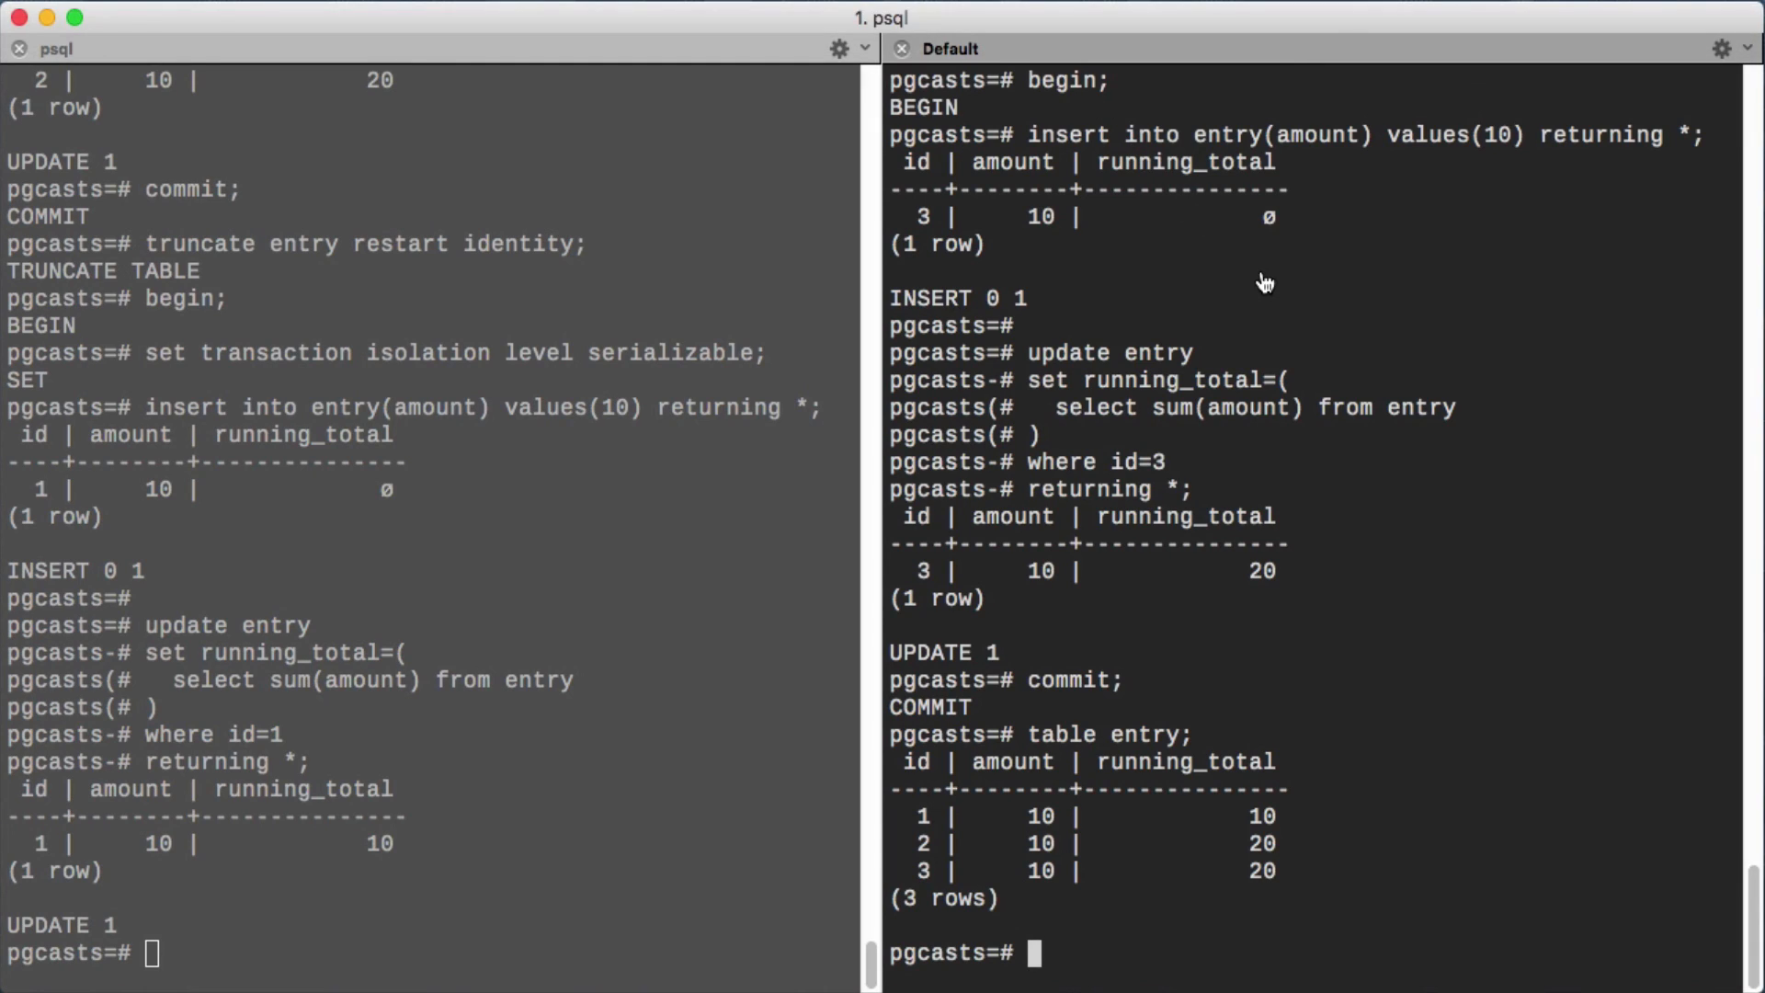
Begin a serializable transaction in the second session and commit, making the first session's commit fail with a serialization error.
type("begin isolation level serializable;")
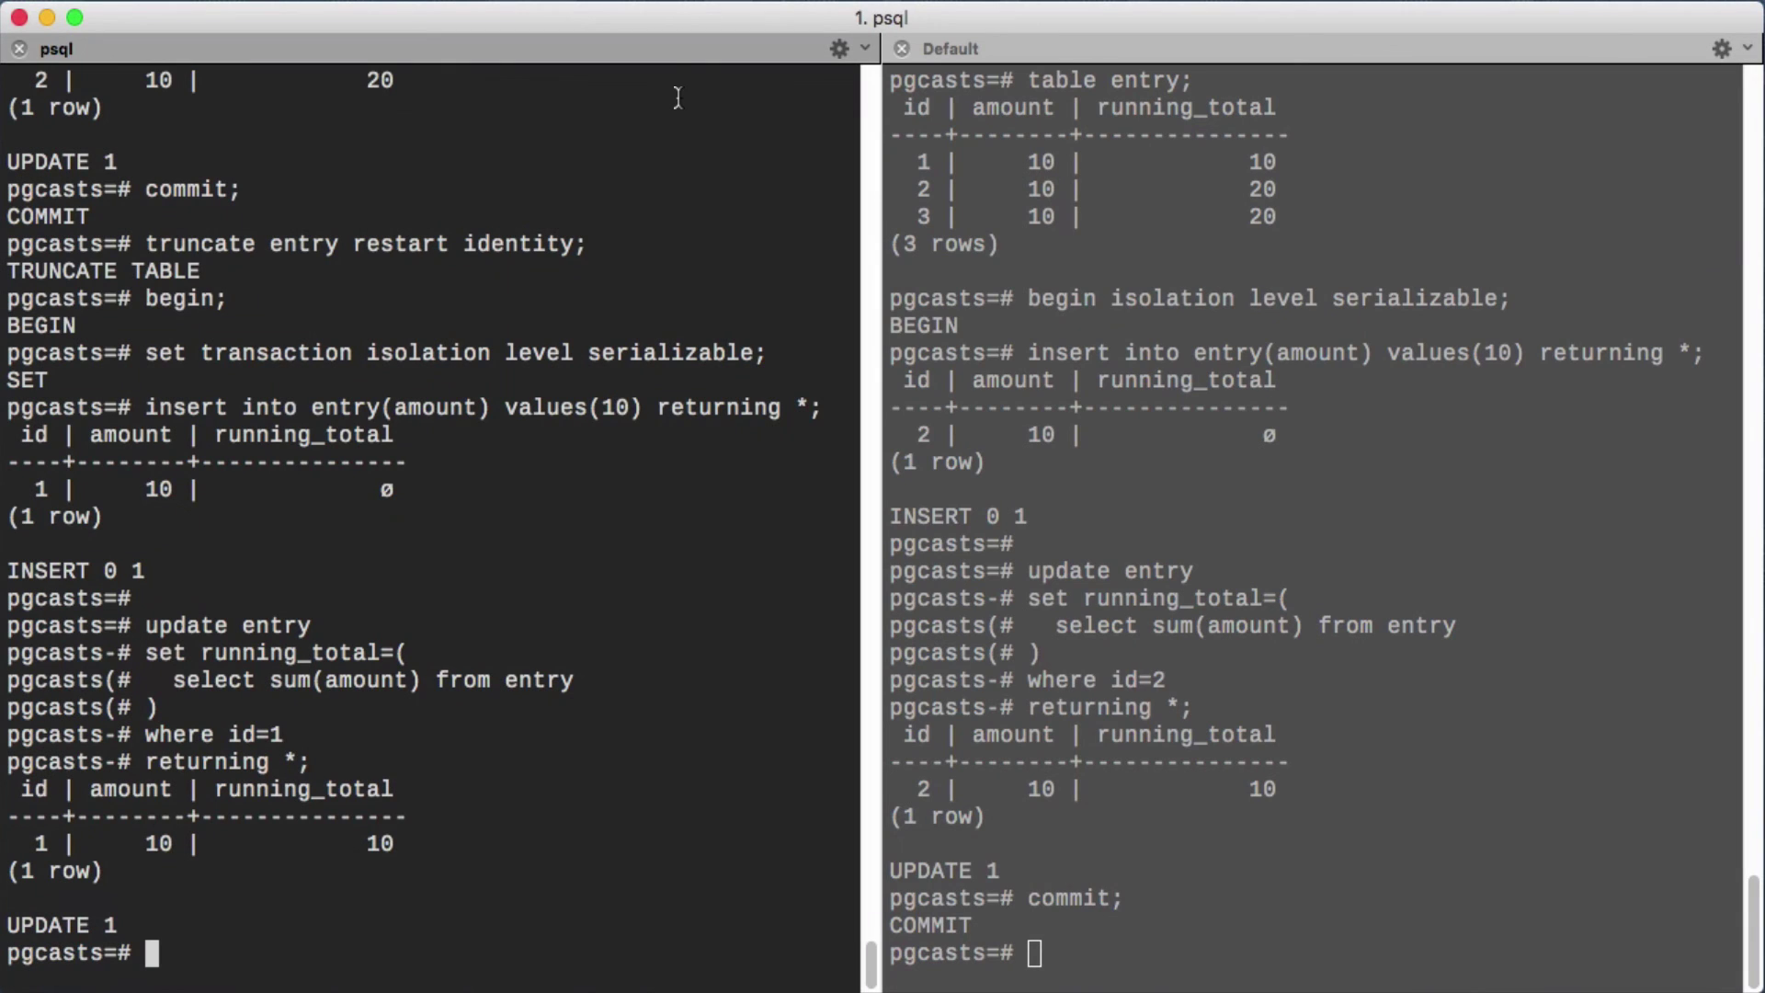
type("commit;")
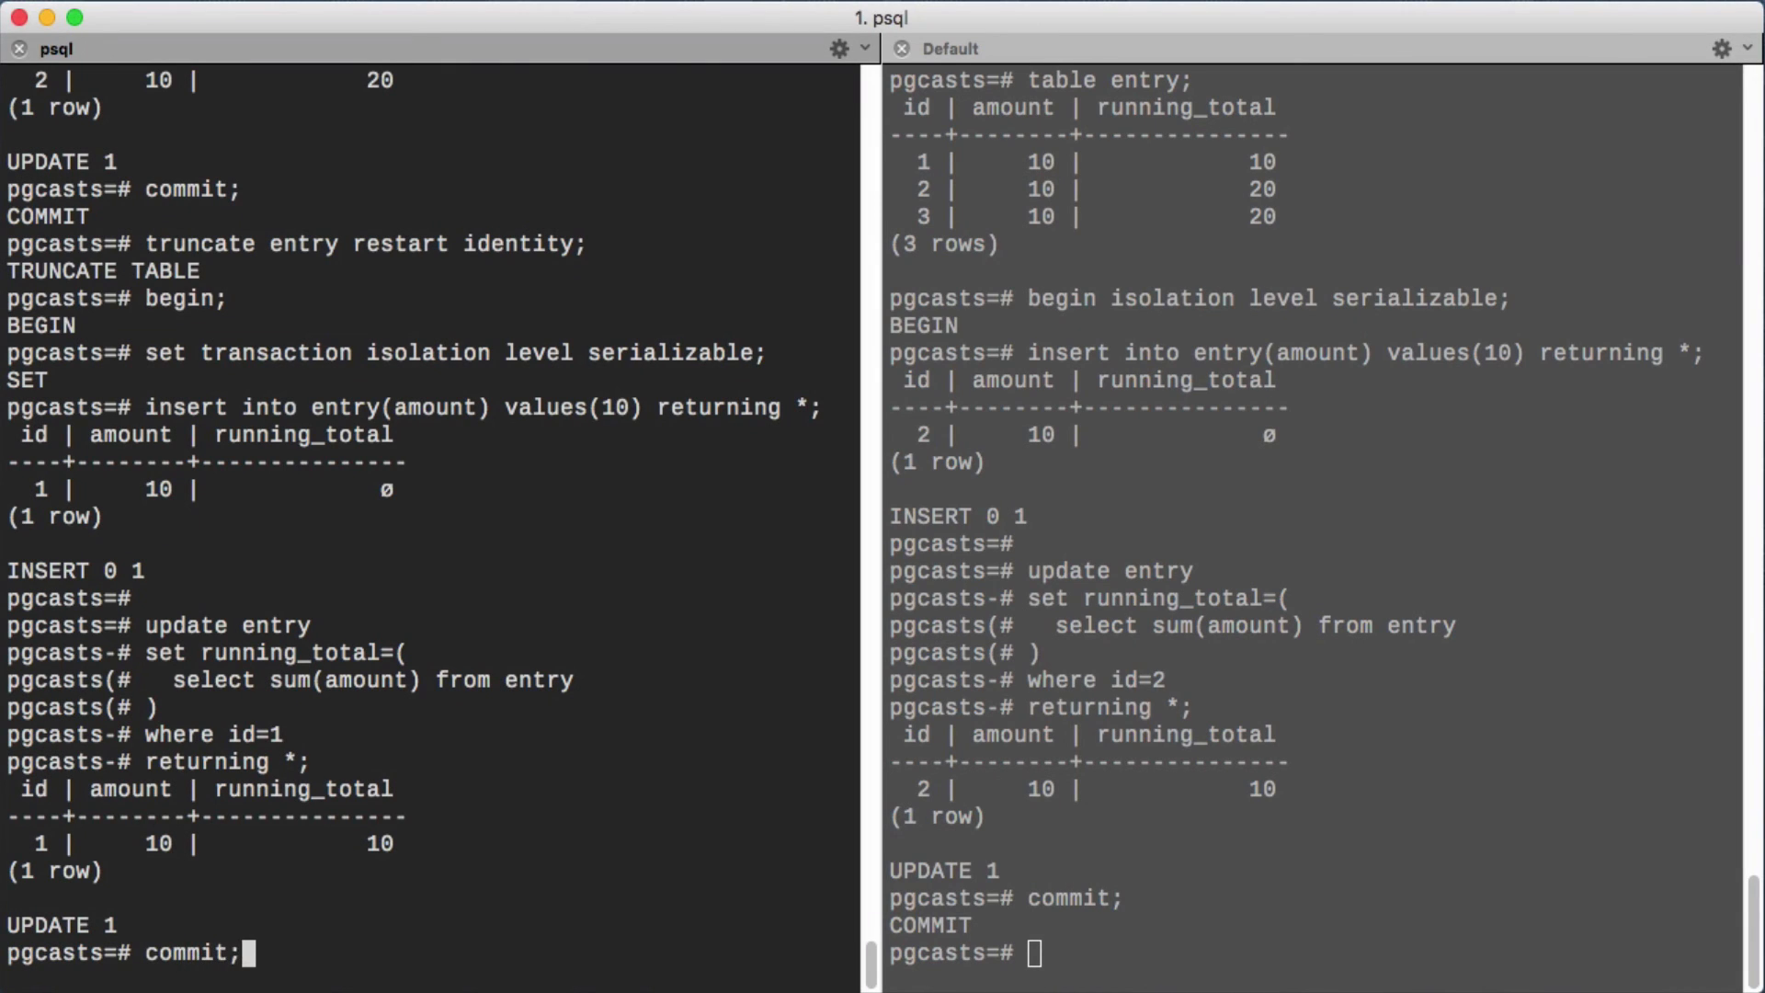
key("Return")
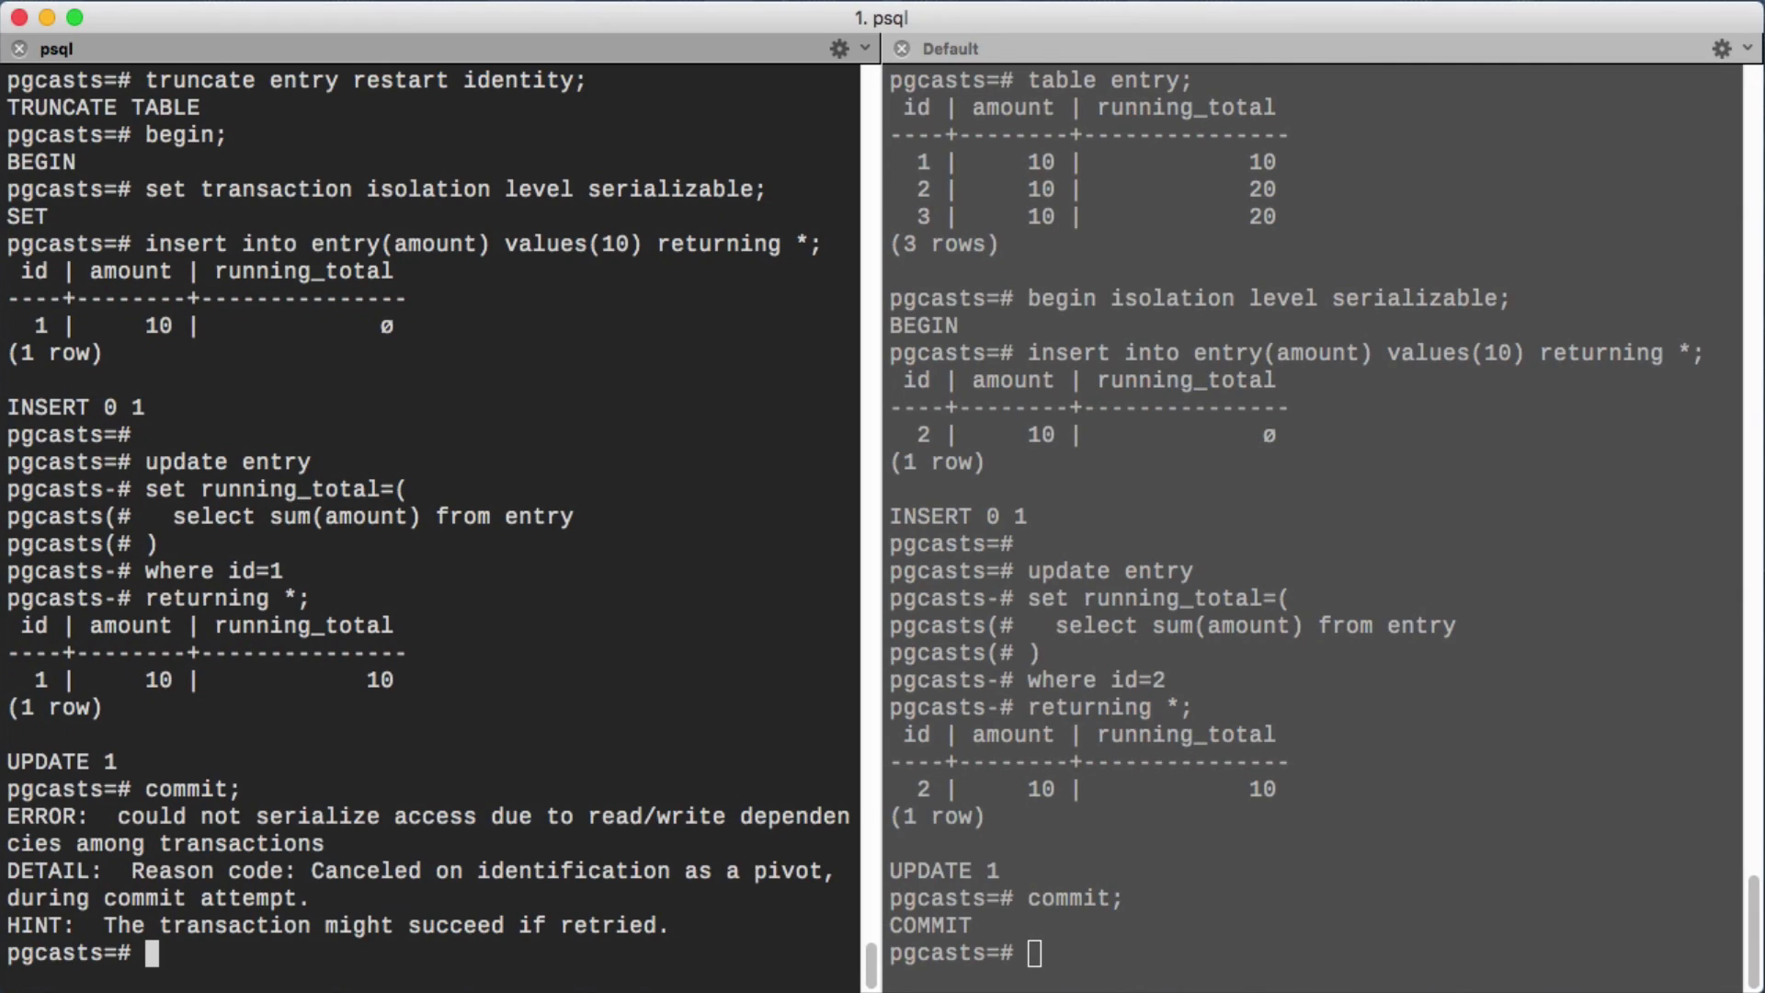